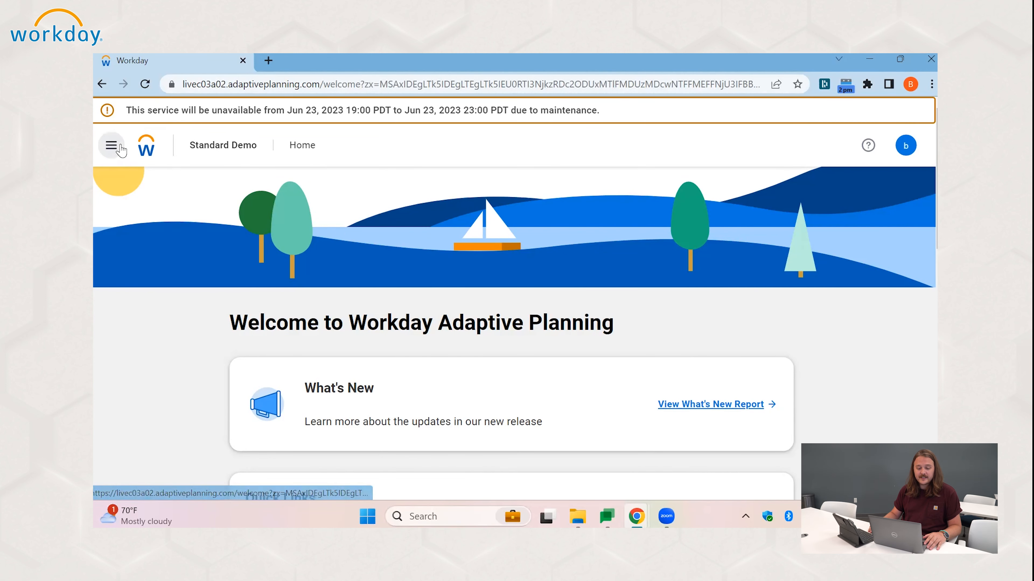
# Navigate via the main menu to Modeling and the Dimensions administration list.
pyautogui.click(111, 145)
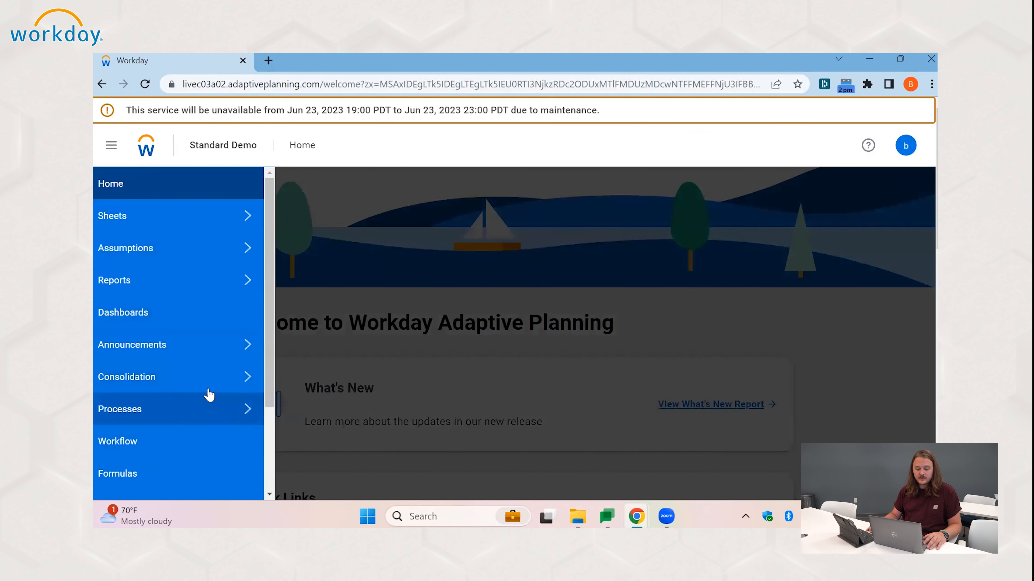
pyautogui.scroll(-3)
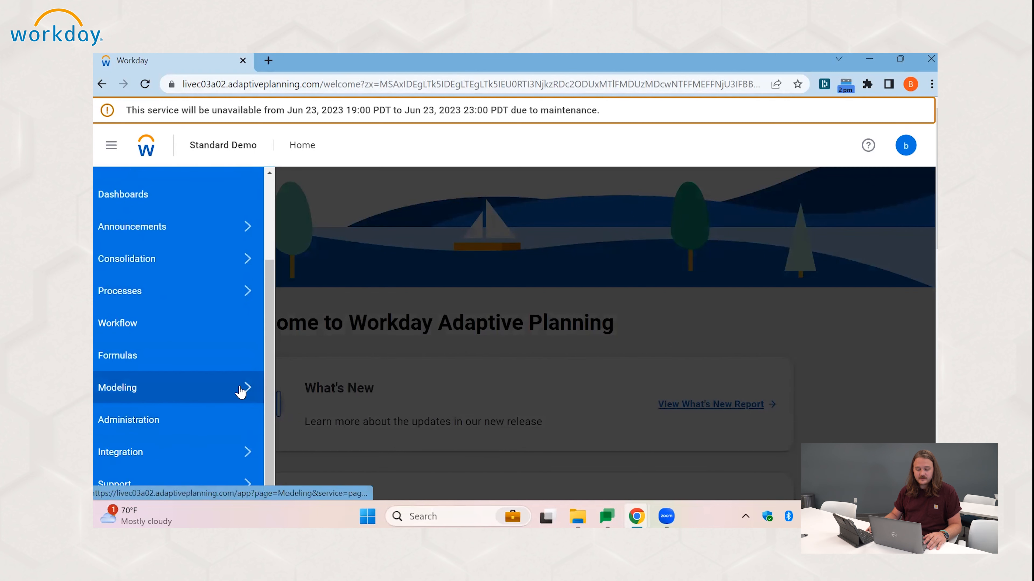
pyautogui.click(118, 388)
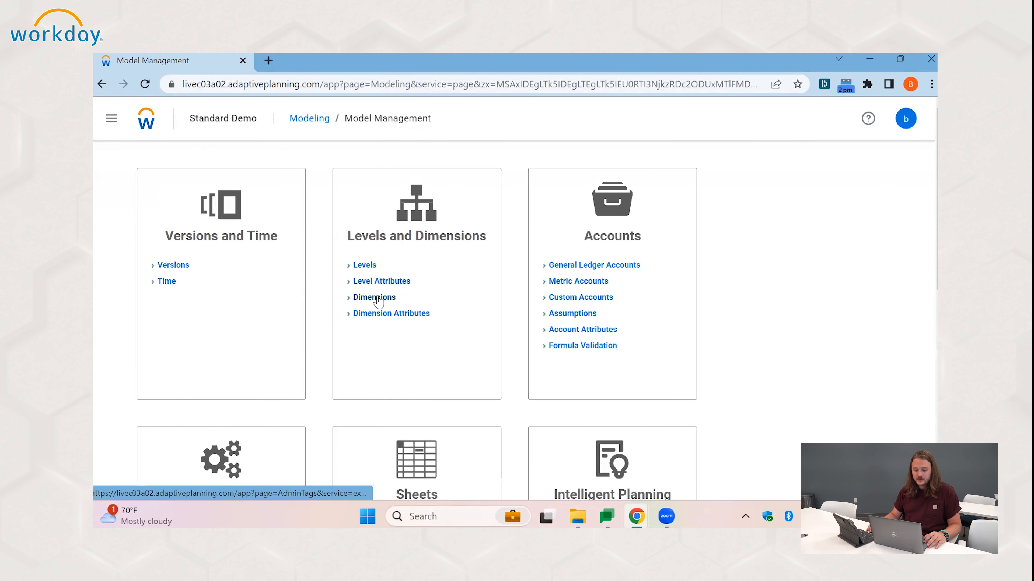
pyautogui.click(374, 297)
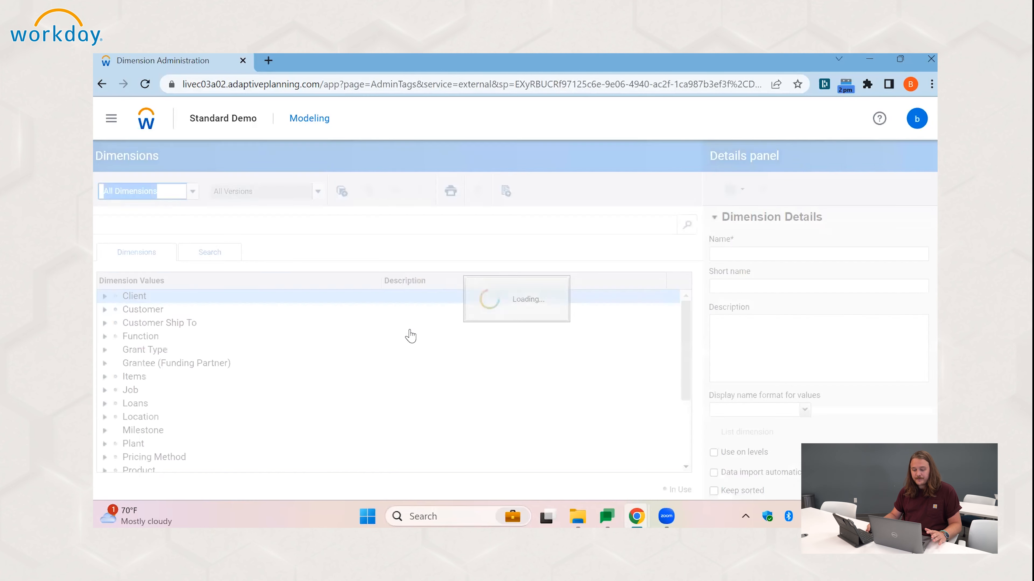
pyautogui.click(134, 296)
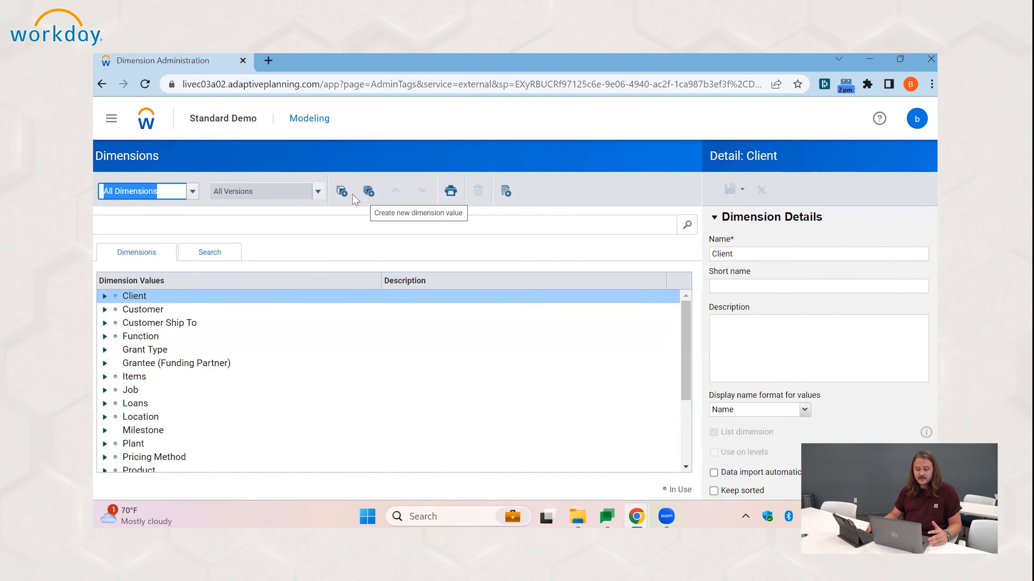
pyautogui.moveTo(343, 191)
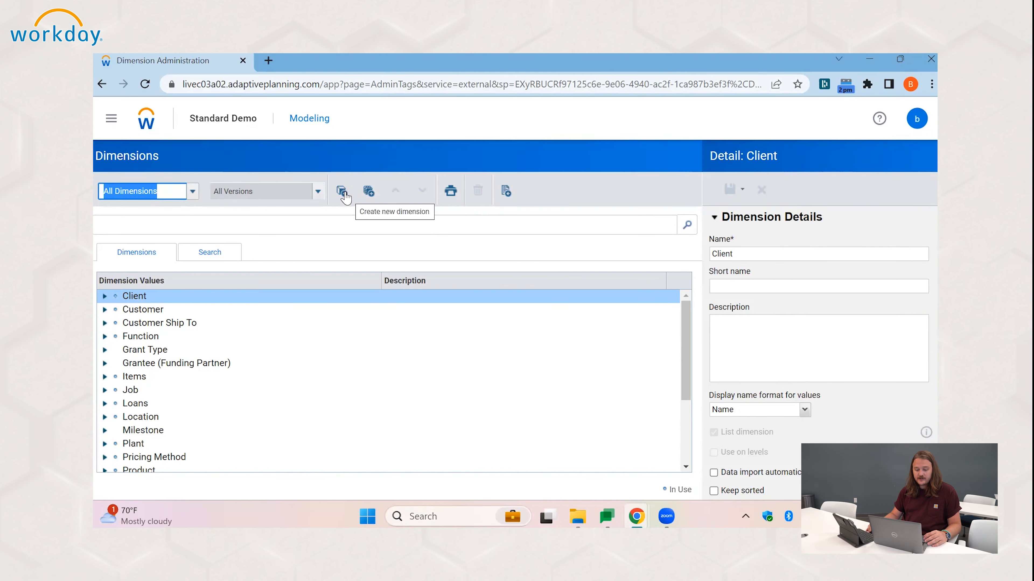
# Create a new dimension named NJ Apples and save it.
pyautogui.click(342, 191)
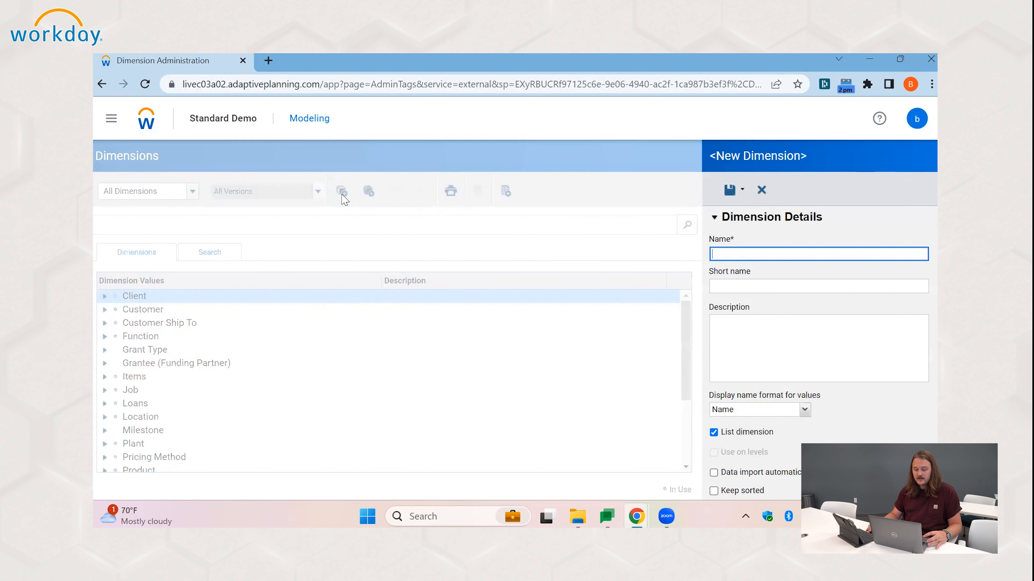
pyautogui.moveTo(472, 243)
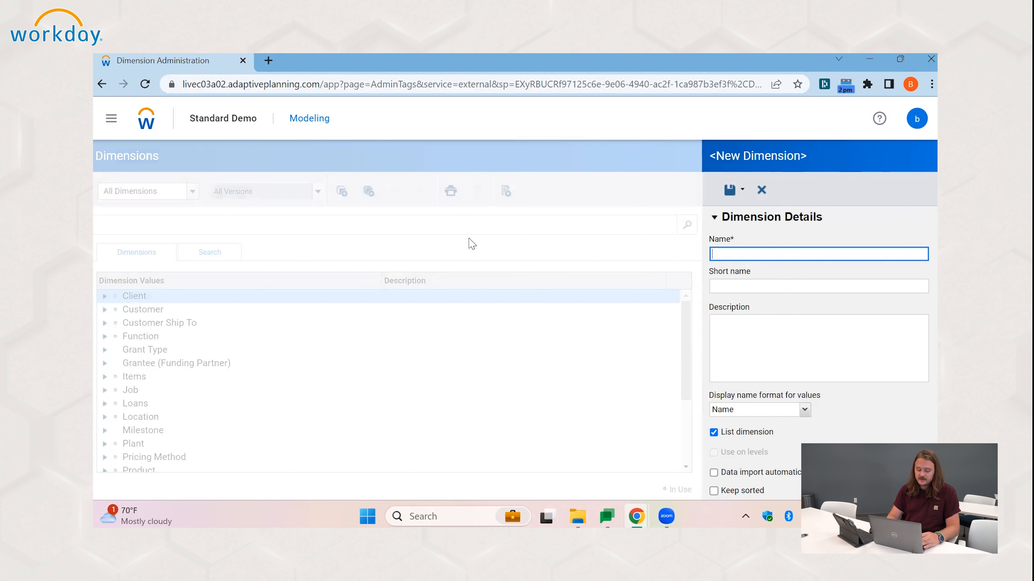
pyautogui.write('N')
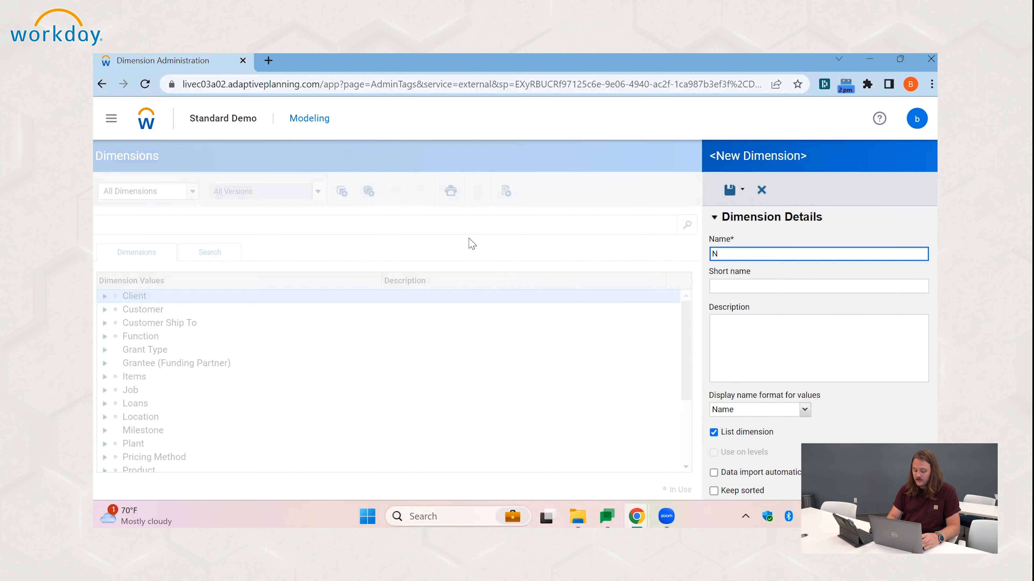
pyautogui.write('NJ Apples')
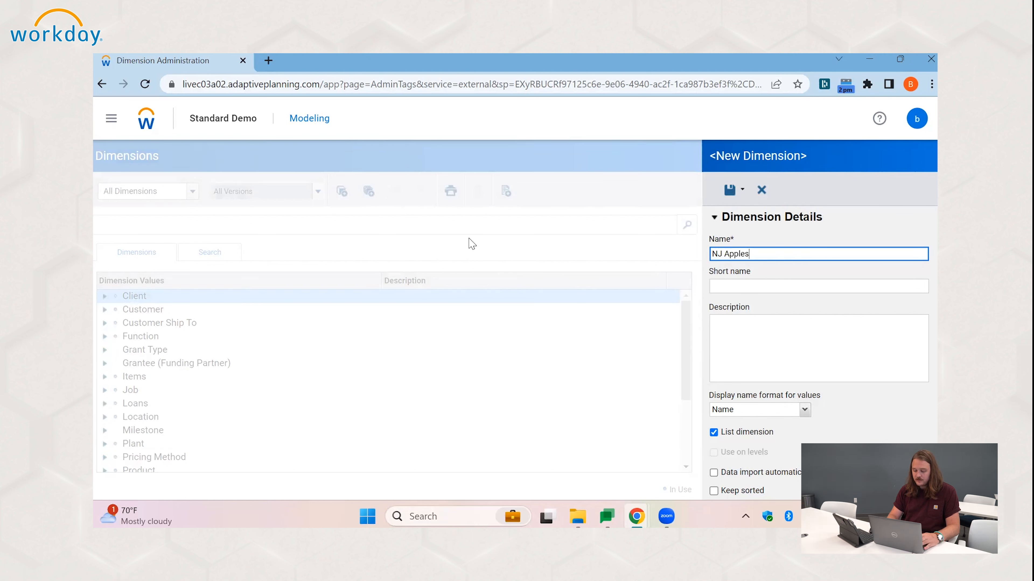
pyautogui.moveTo(711, 198)
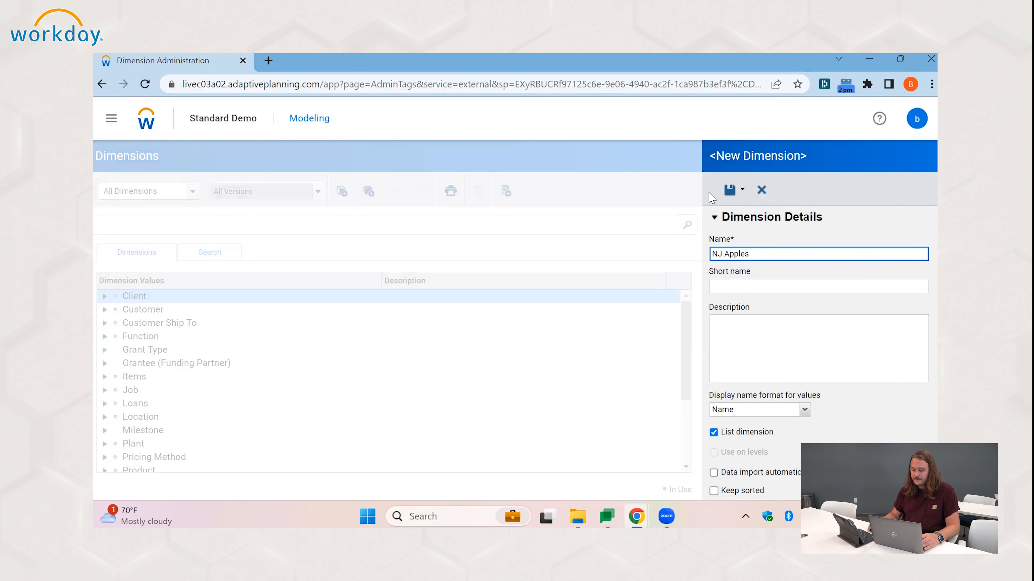
pyautogui.click(729, 190)
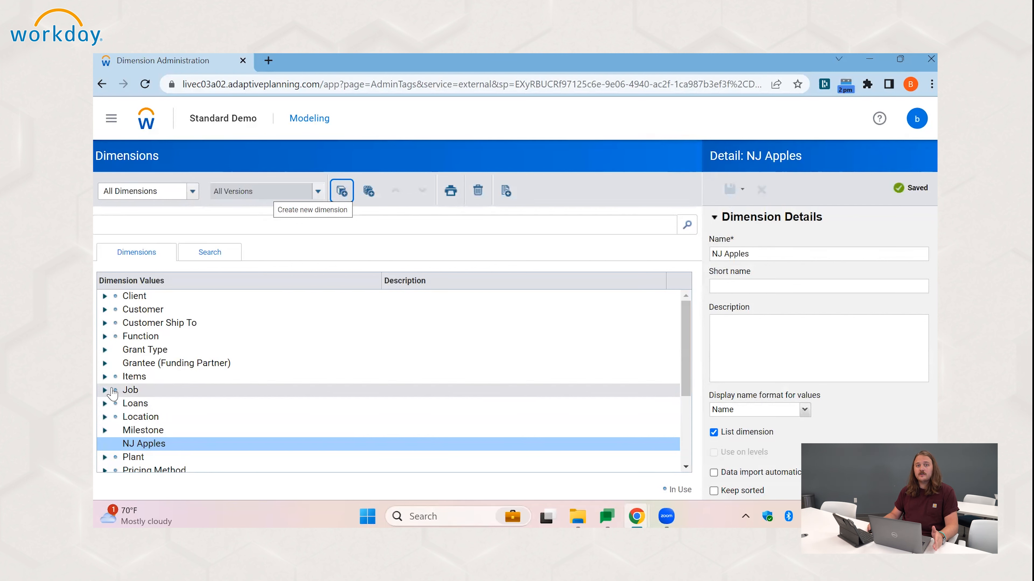
pyautogui.moveTo(190, 453)
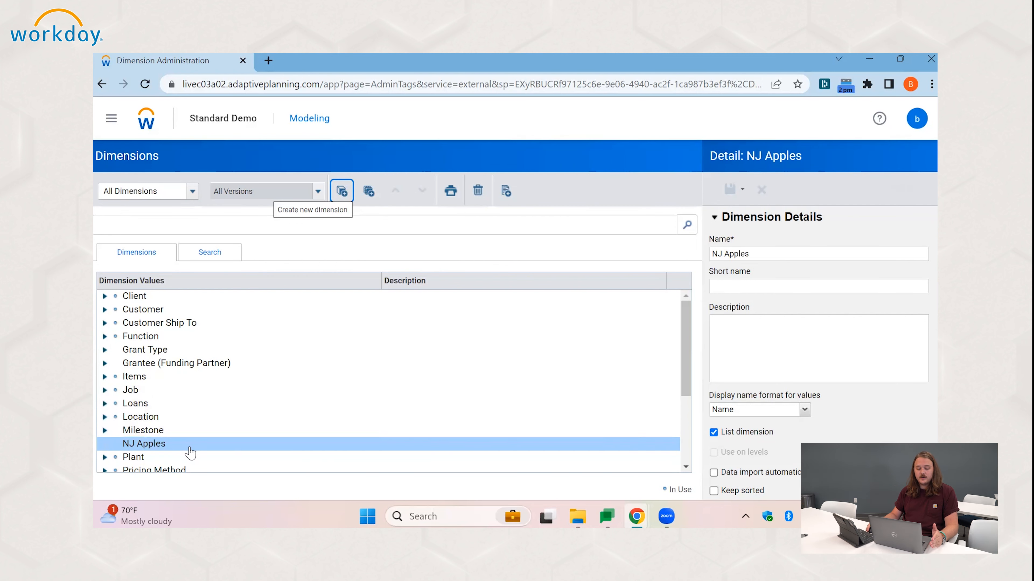
pyautogui.moveTo(390, 299)
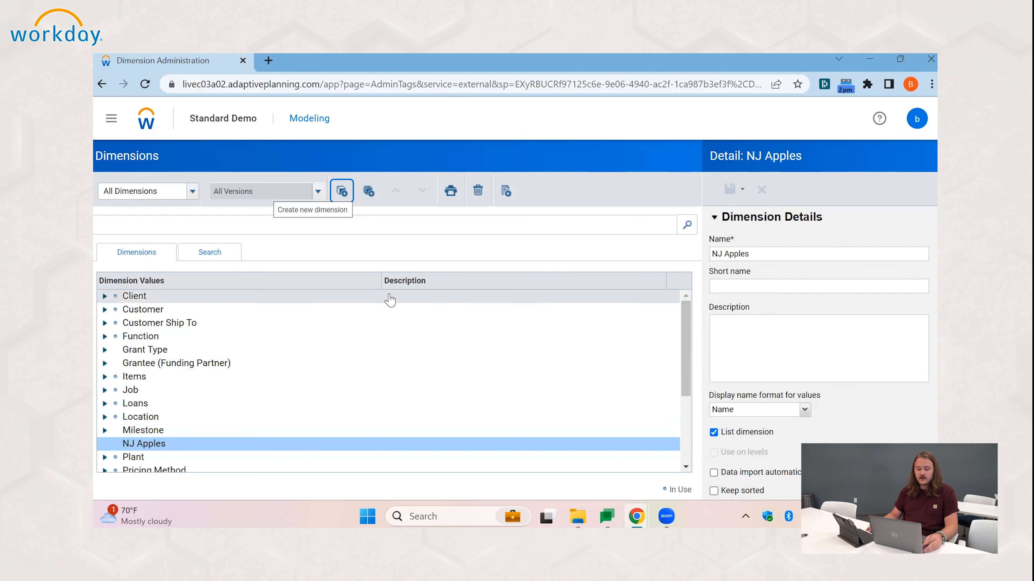
pyautogui.moveTo(369, 191)
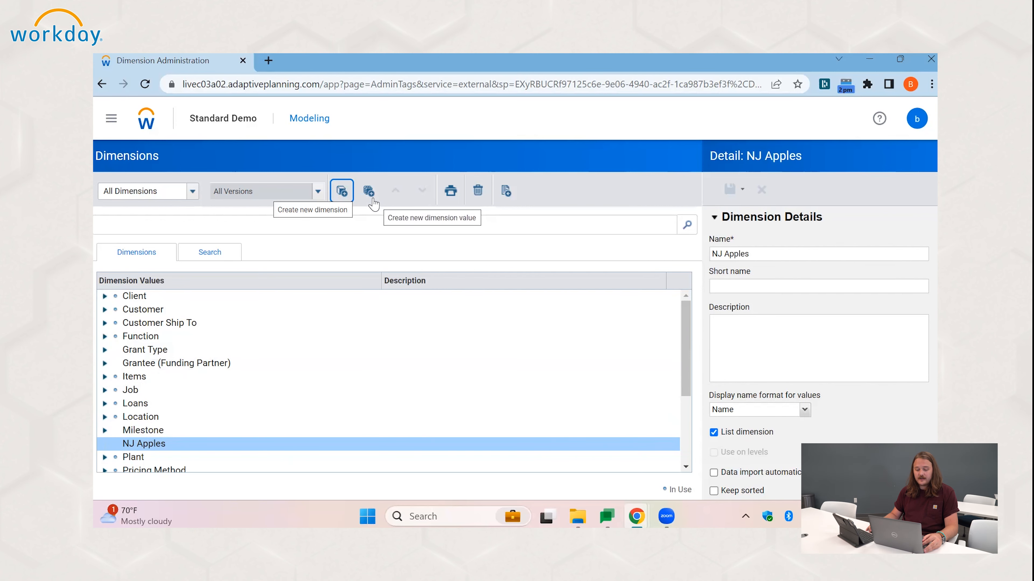
# Add a value with code Red_Delicious and name Red Delicious under NJ Apples and save it.
pyautogui.click(370, 190)
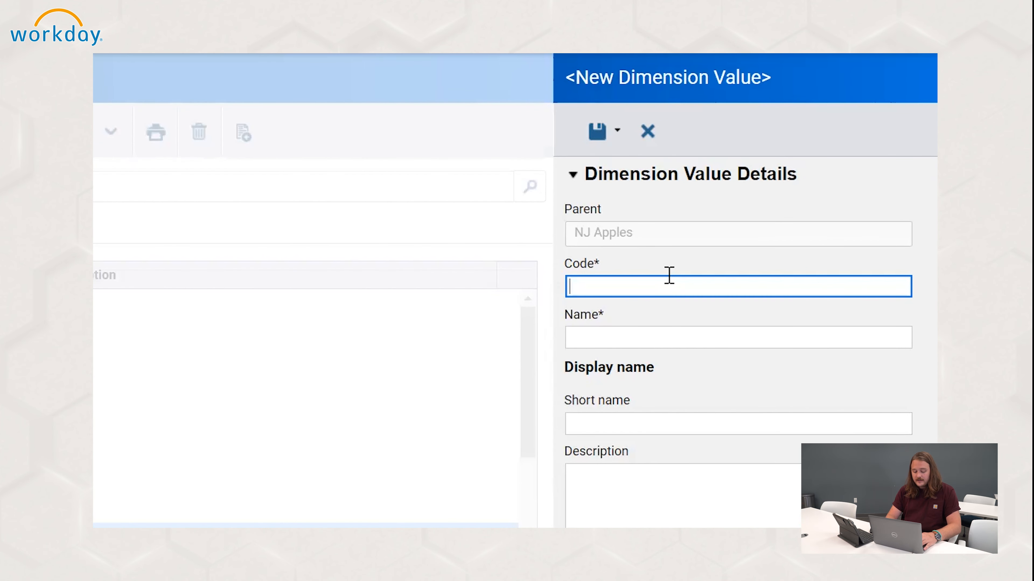
pyautogui.write('Red_')
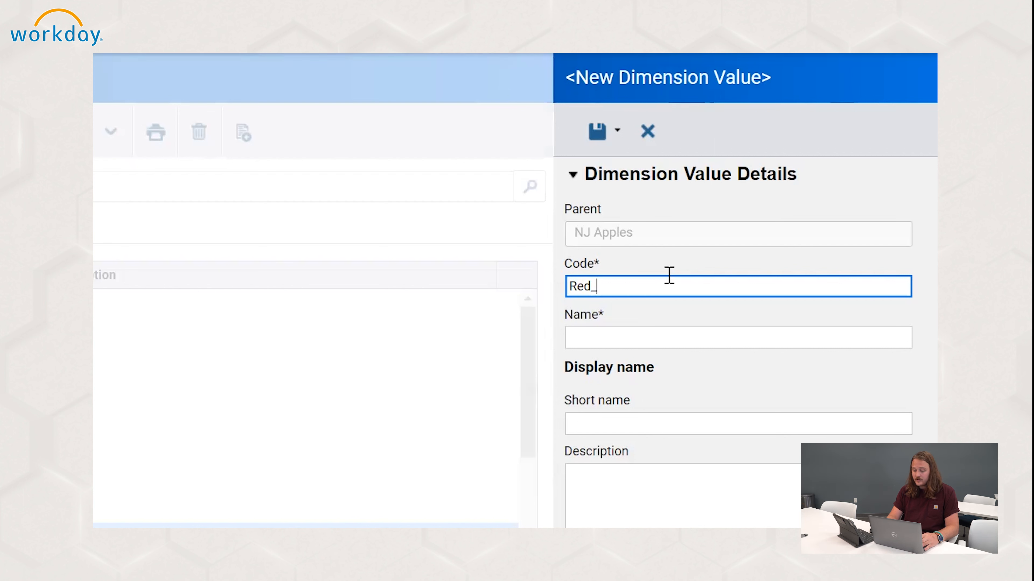
pyautogui.write('De')
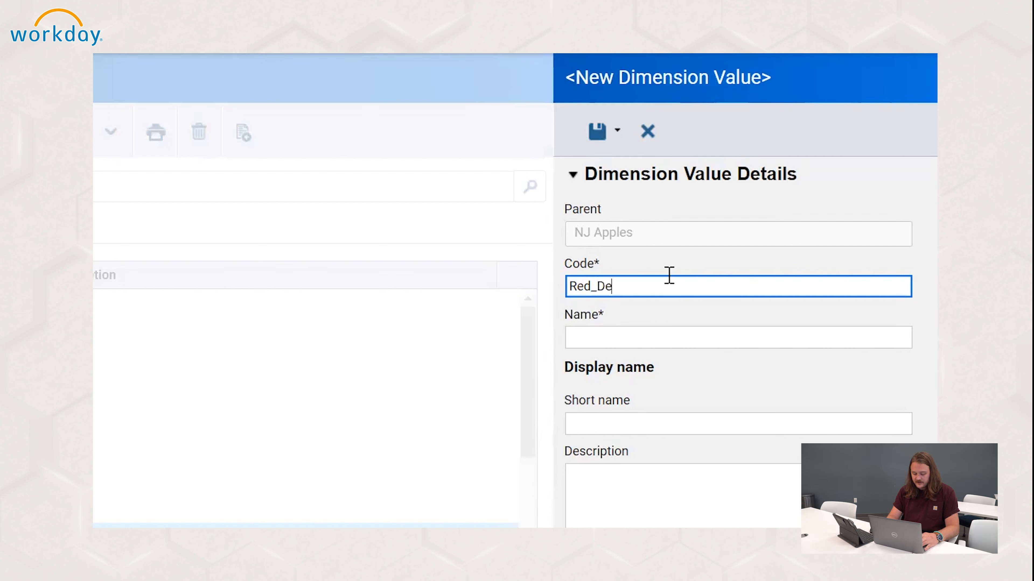
pyautogui.write('licious')
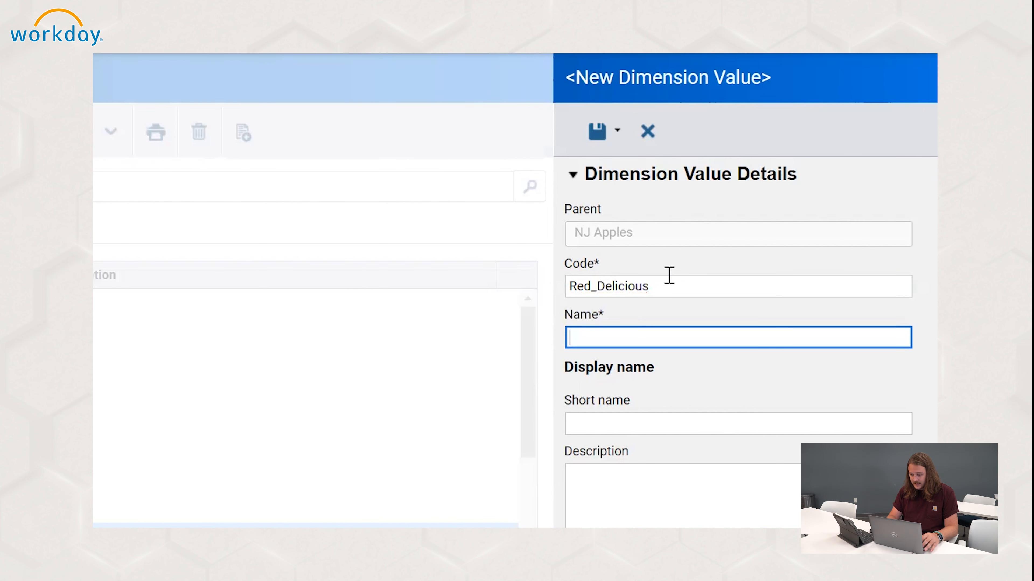
pyautogui.write('Red')
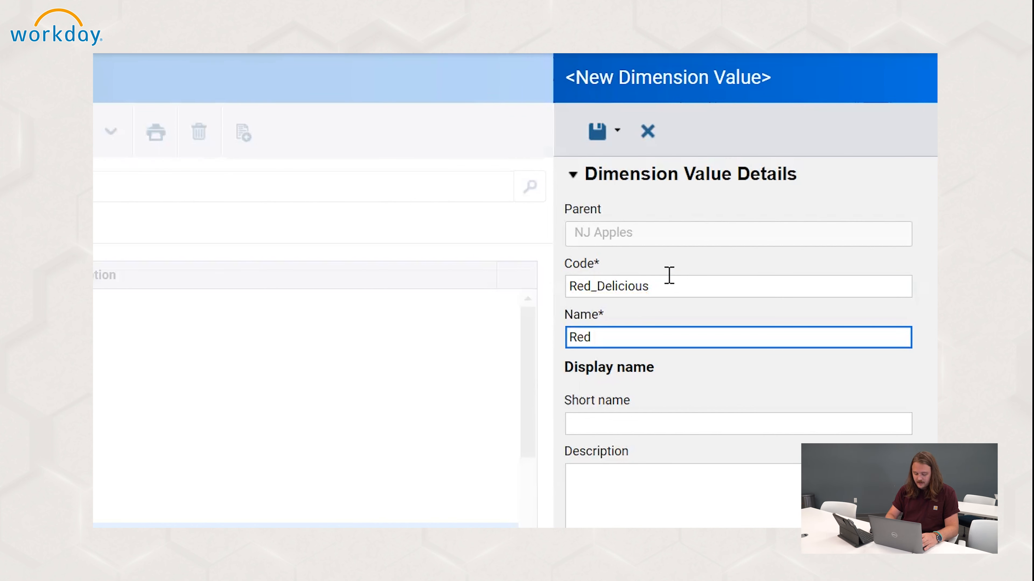
pyautogui.write('Deliciou')
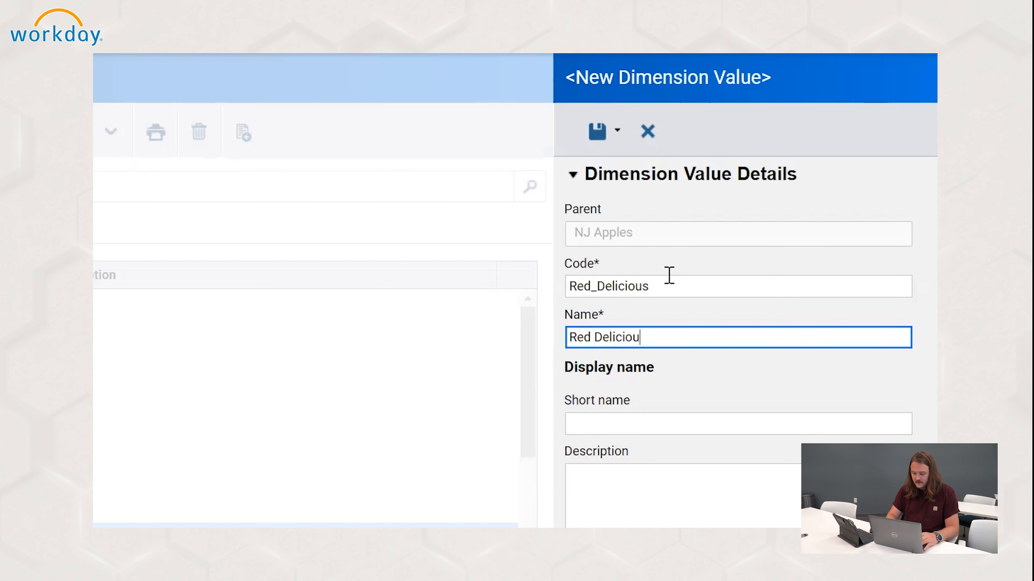
pyautogui.click(597, 132)
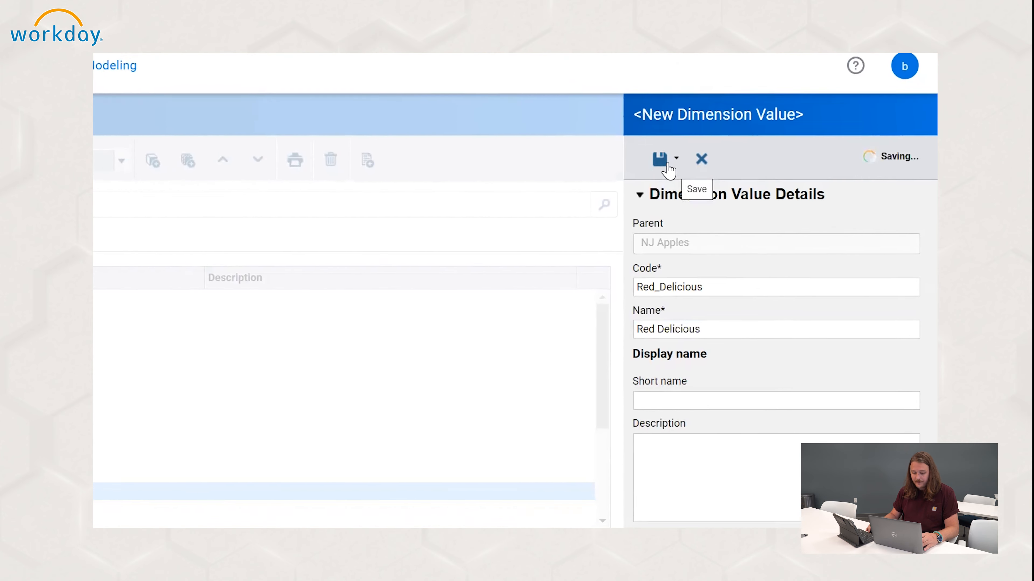
pyautogui.click(661, 159)
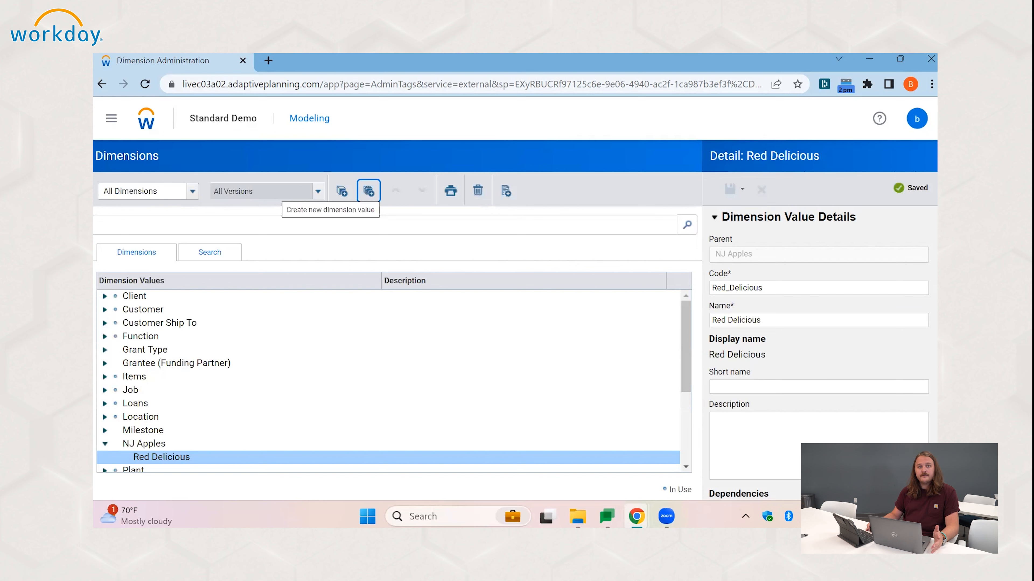
pyautogui.moveTo(428, 458)
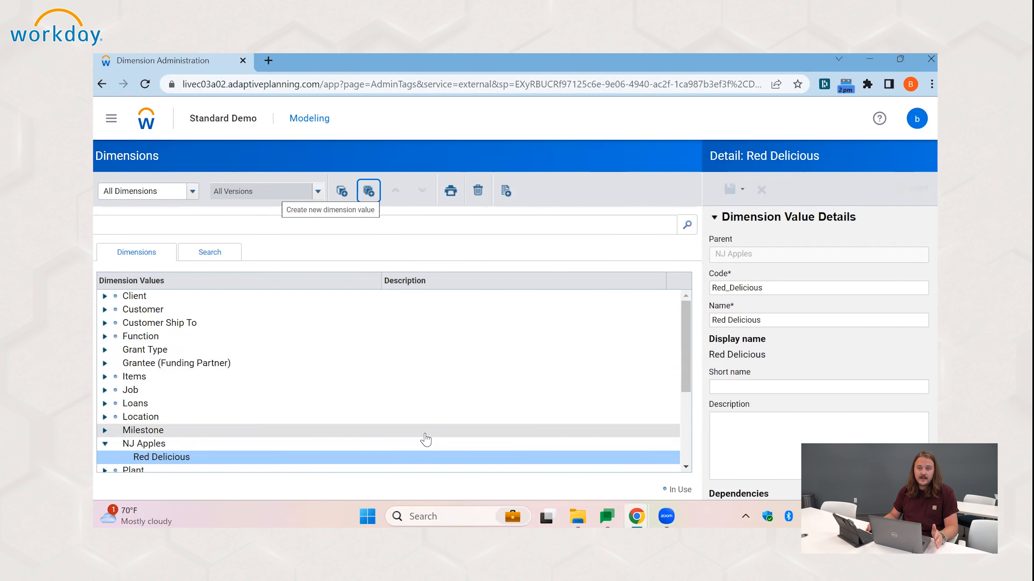
pyautogui.moveTo(504, 407)
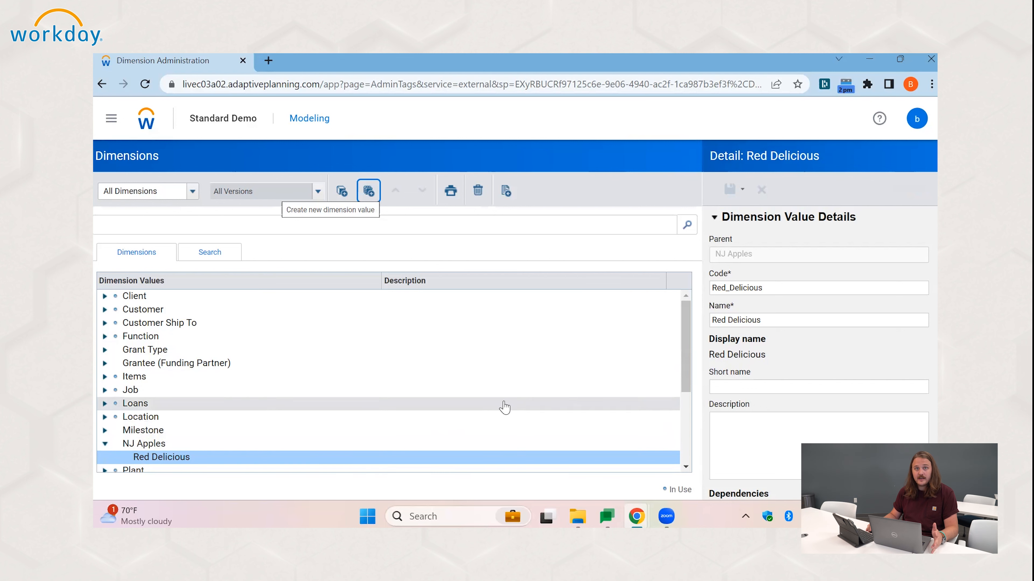
pyautogui.moveTo(219, 425)
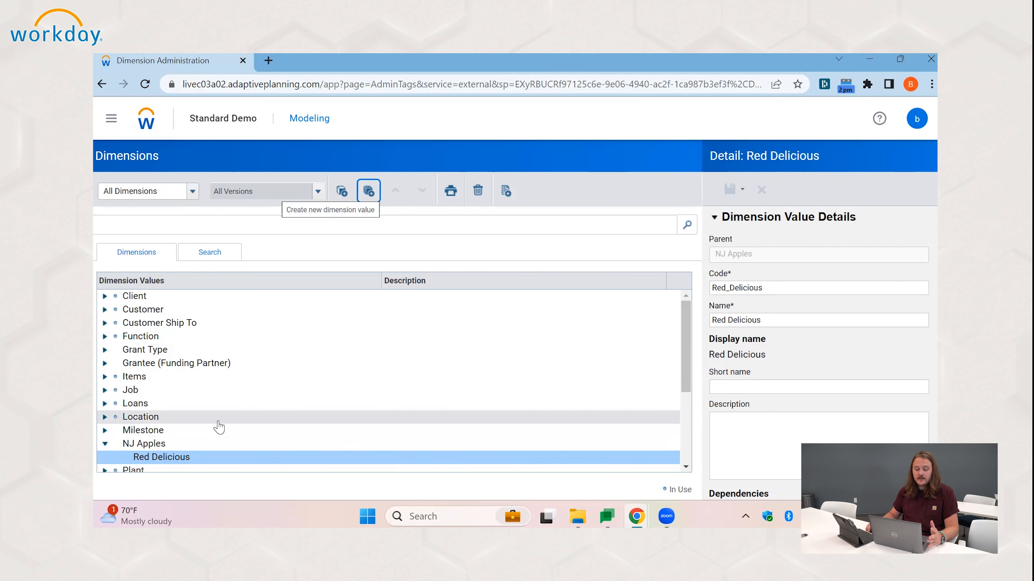
pyautogui.moveTo(213, 436)
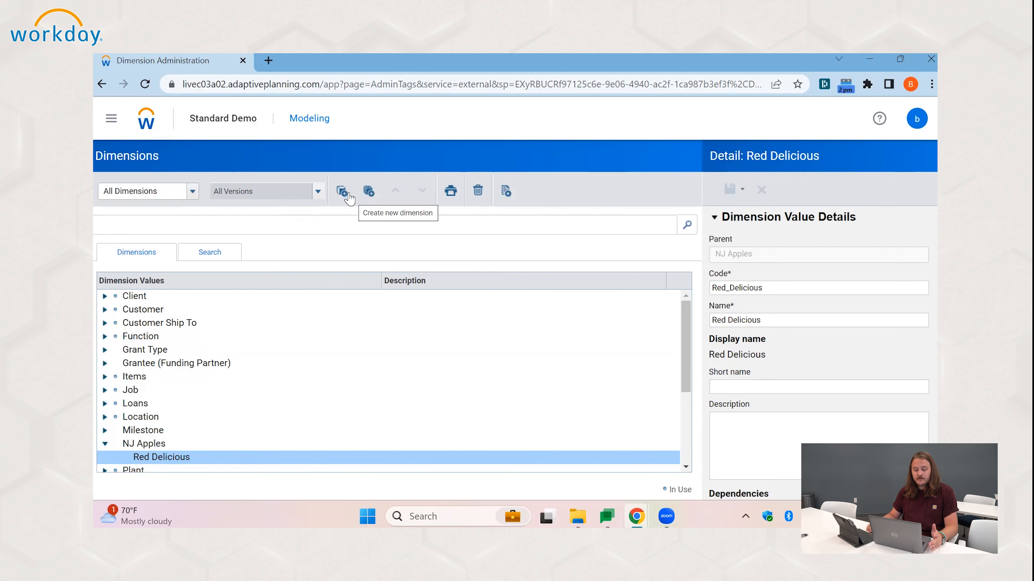
pyautogui.moveTo(536, 203)
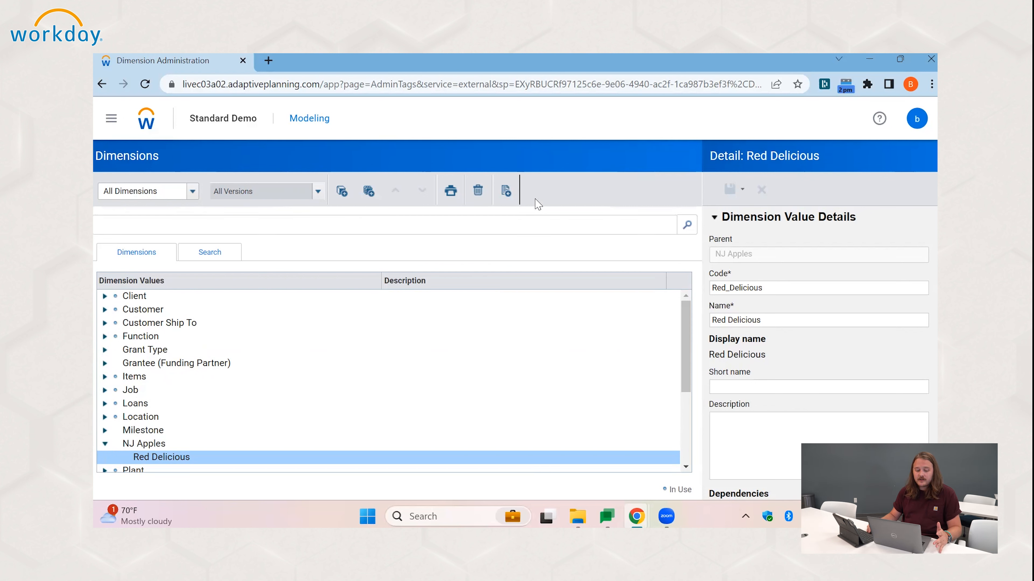
pyautogui.moveTo(506, 191)
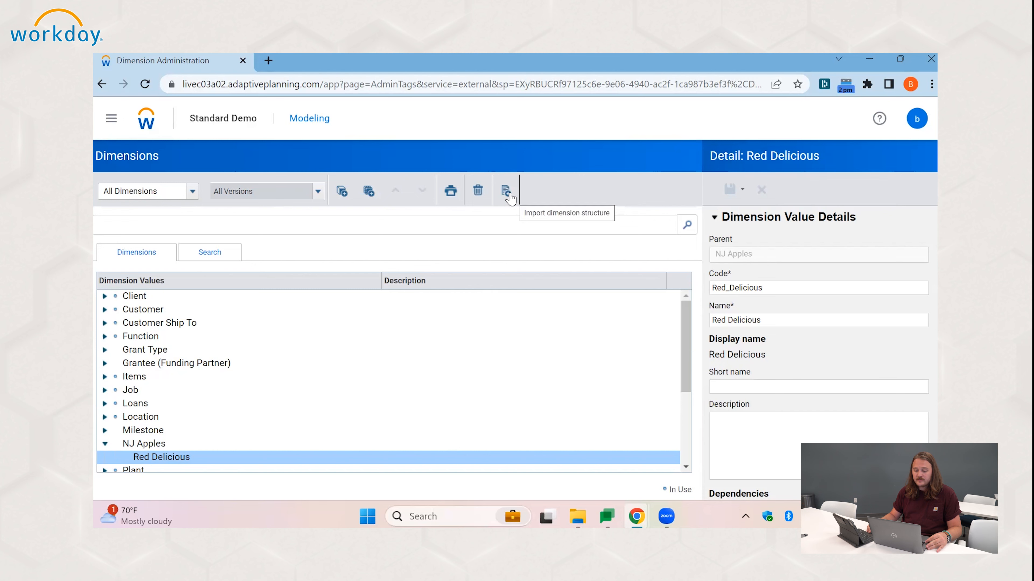
# Start the dimension structure import, download its Excel template and launch the workbook.
pyautogui.click(506, 190)
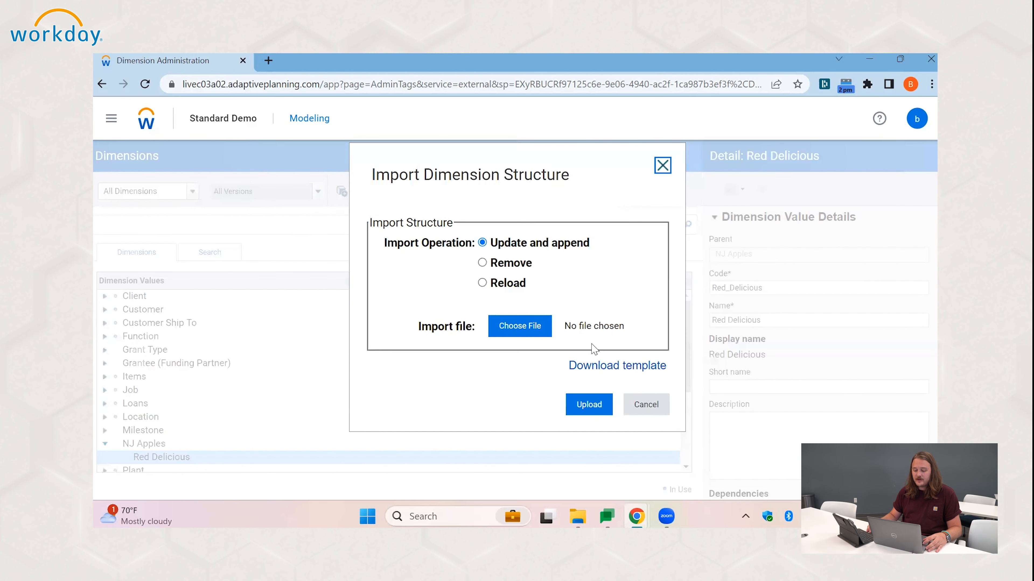
pyautogui.click(617, 365)
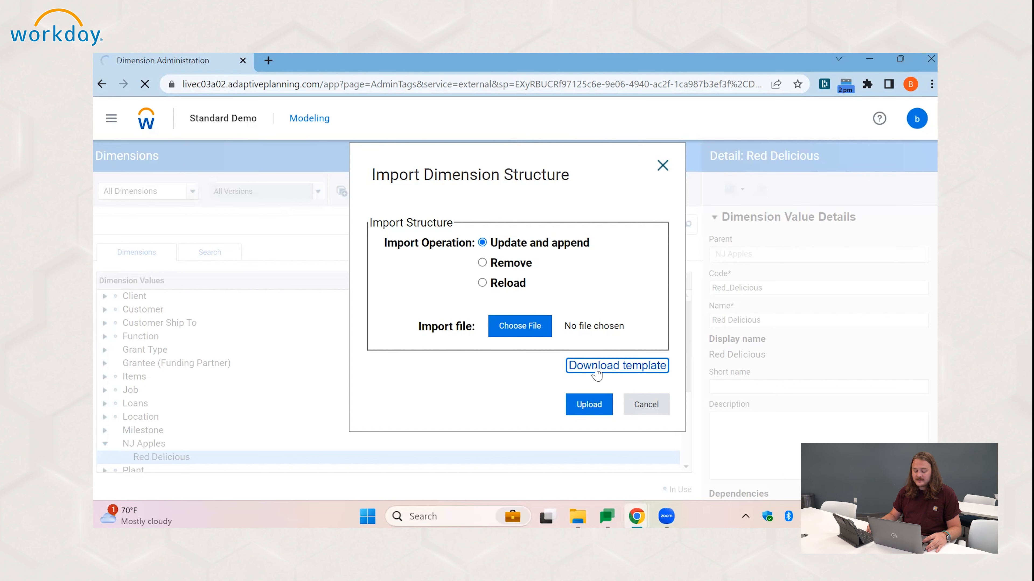
pyautogui.moveTo(301, 399)
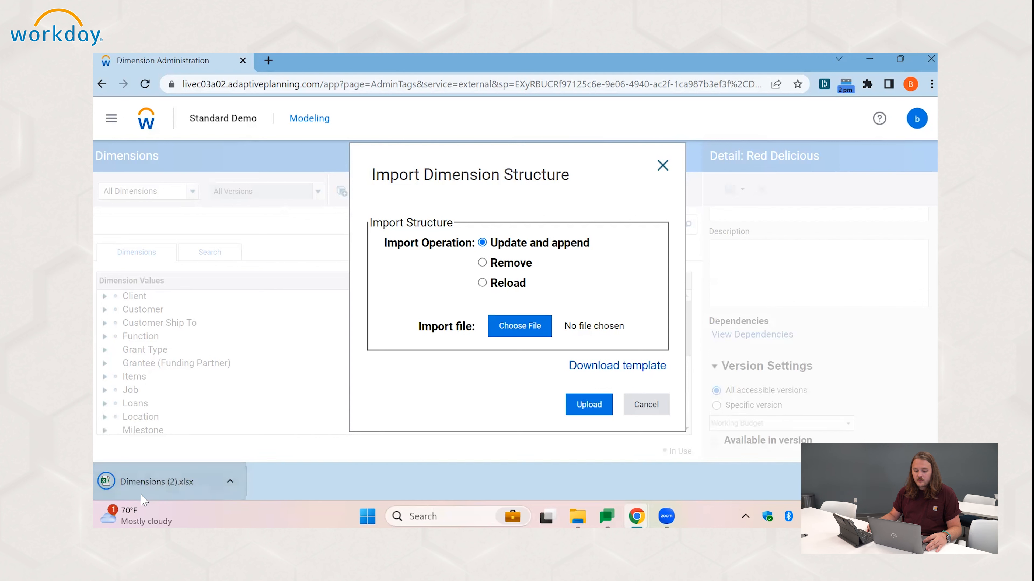
pyautogui.moveTo(389, 328)
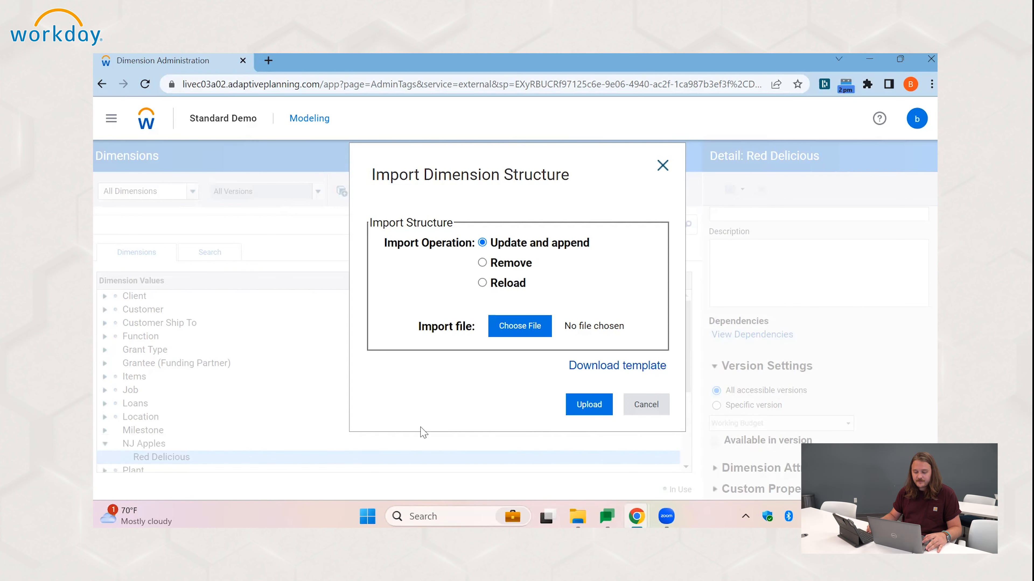
pyautogui.moveTo(570, 352)
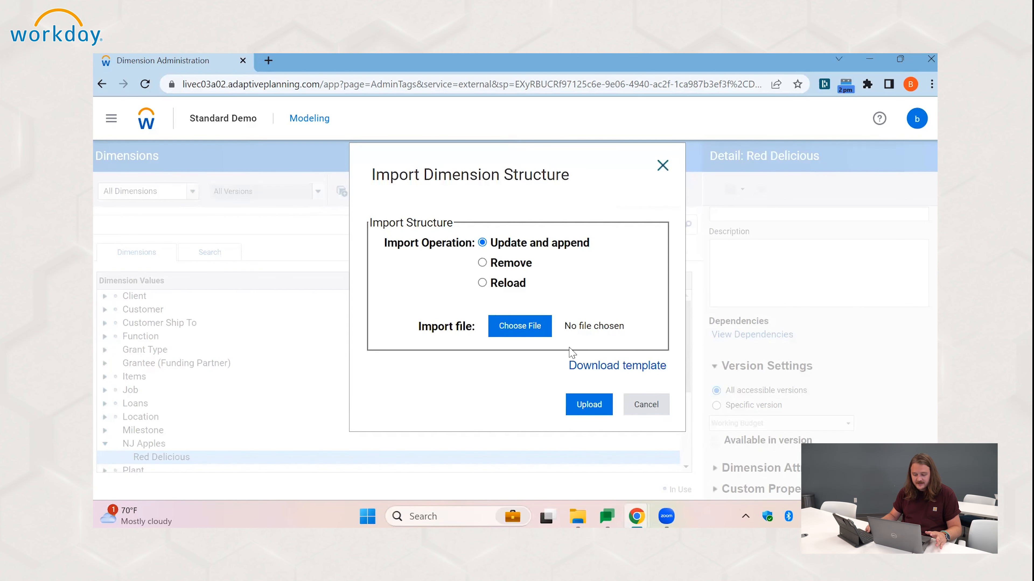
pyautogui.click(617, 365)
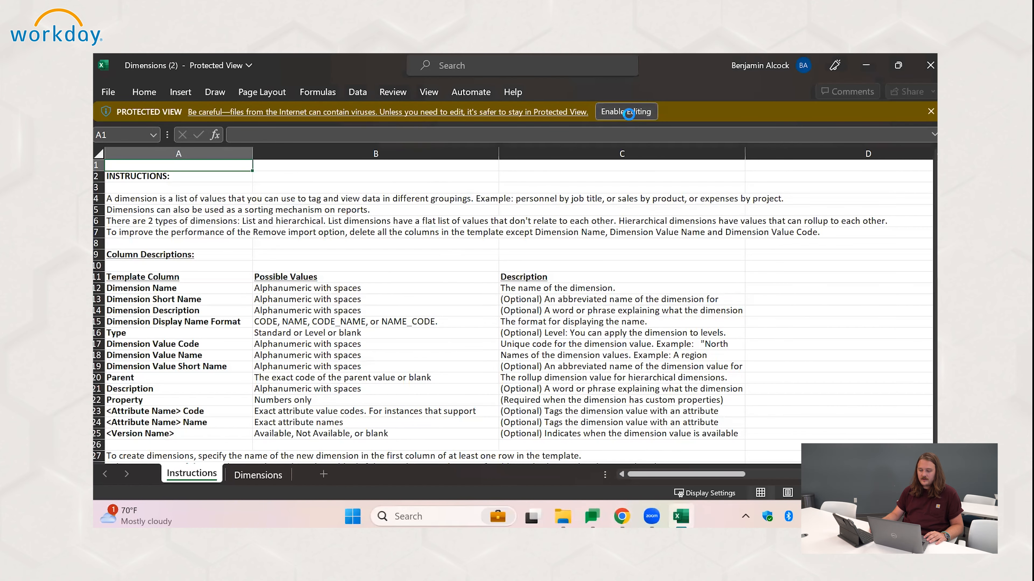
# Enable editing on the downloaded Dimensions template and read its column descriptions.
pyautogui.click(624, 112)
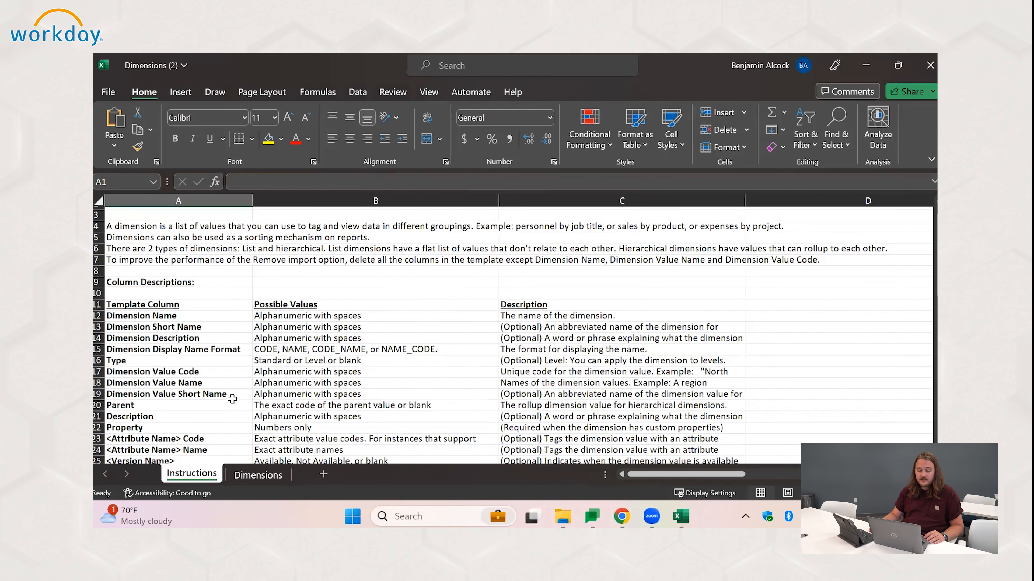
pyautogui.scroll(-3)
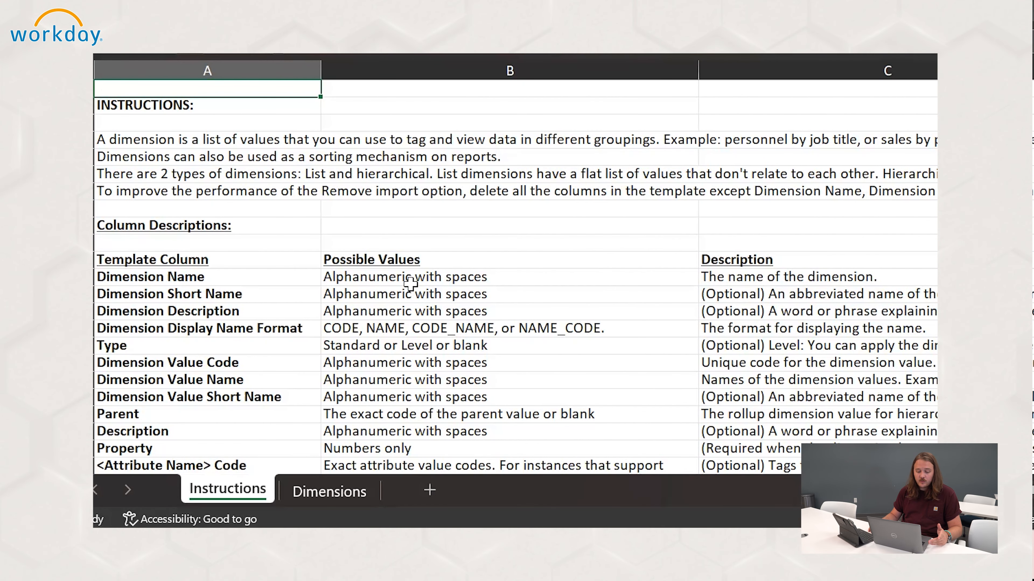
pyautogui.moveTo(461, 277)
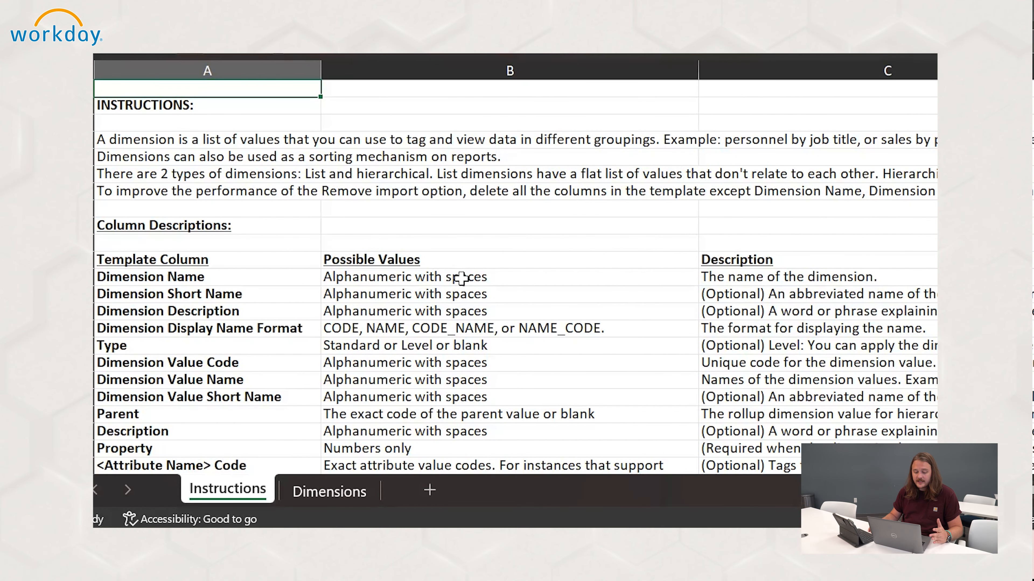
pyautogui.moveTo(764, 276)
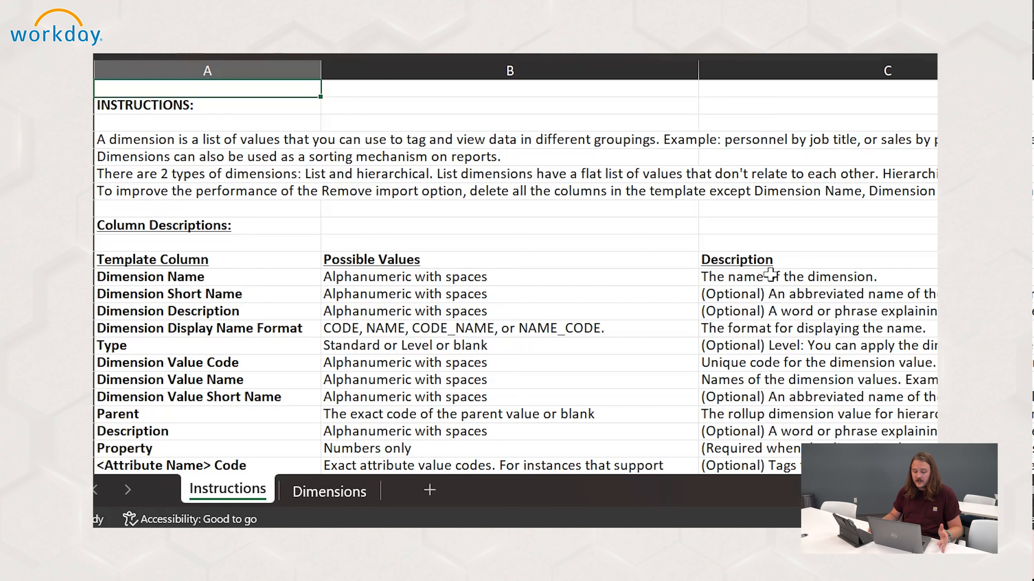
pyautogui.moveTo(827, 294)
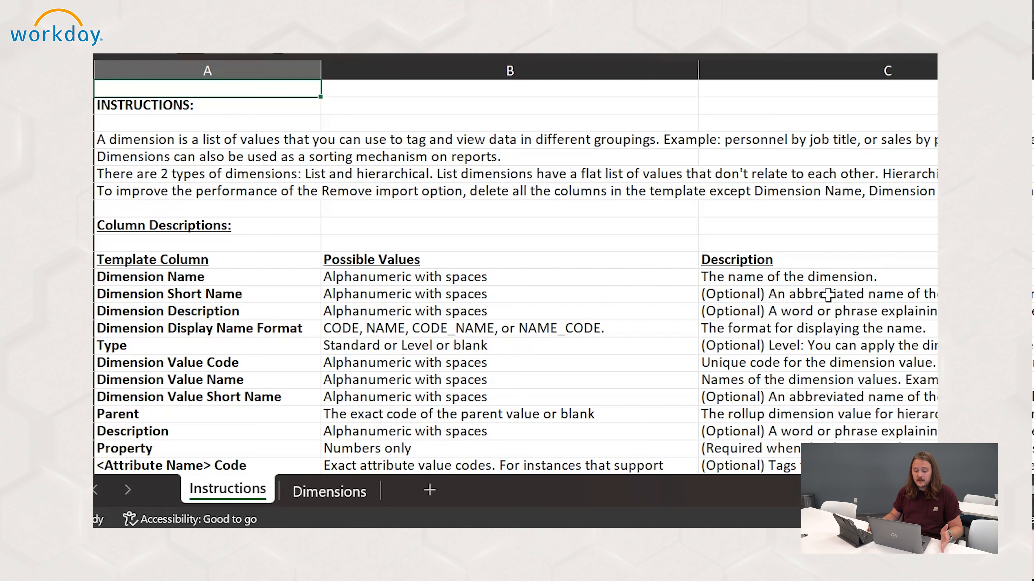
pyautogui.scroll(-3)
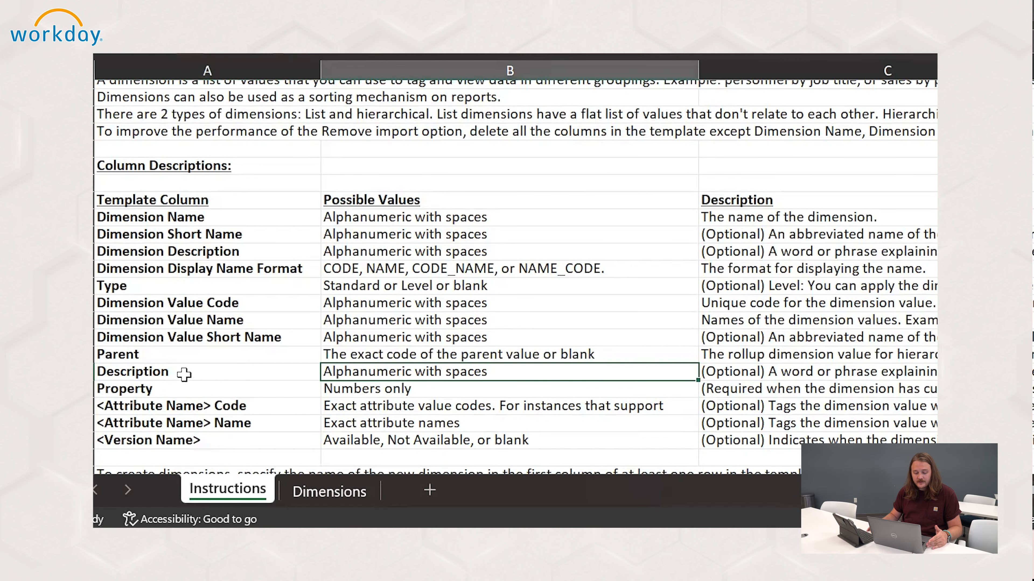
pyautogui.moveTo(449, 389)
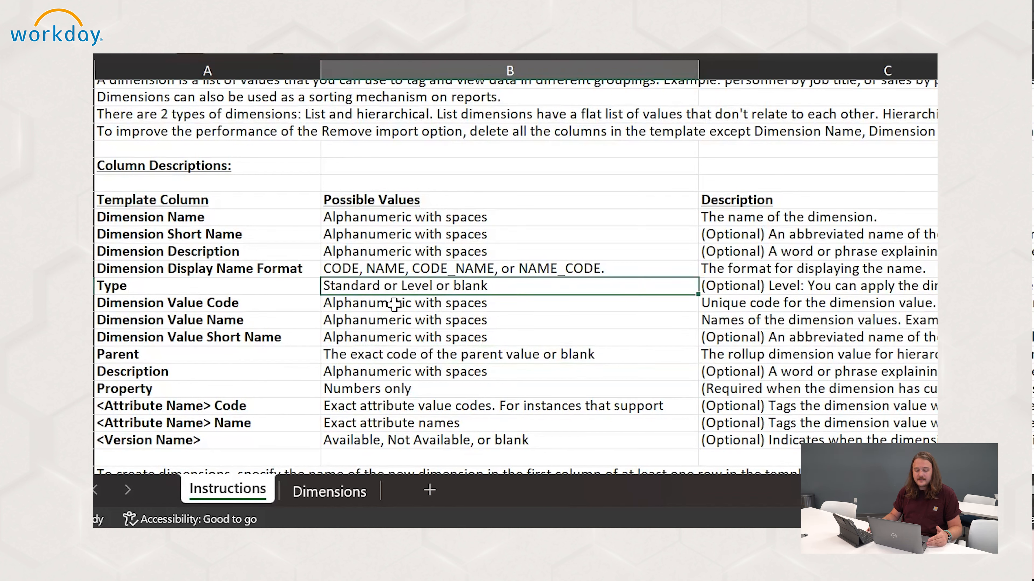
pyautogui.moveTo(538, 293)
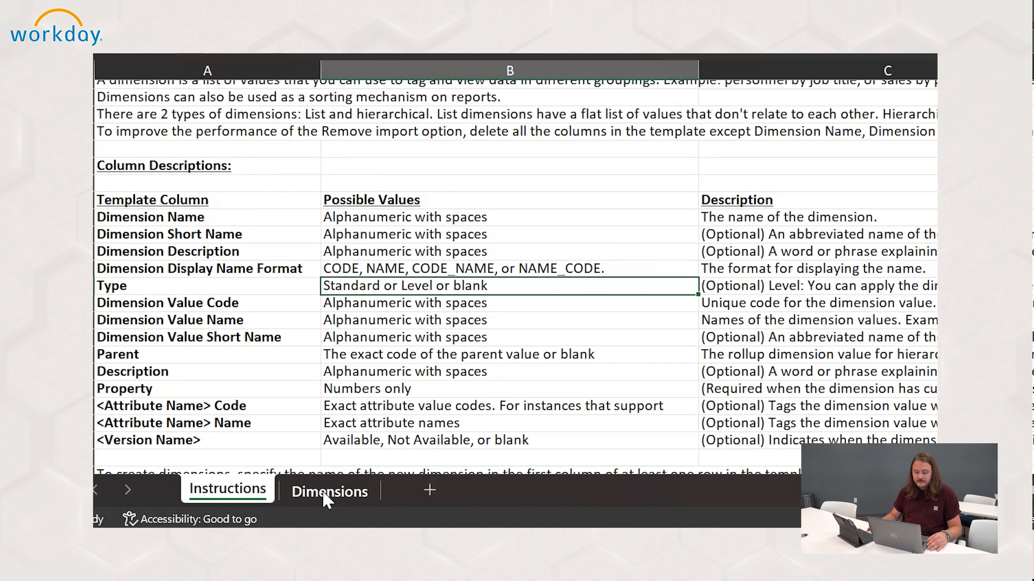
# Review the Dimensions sheet, pointing out the Parent, Dimension Name and Dimension Value Name columns.
pyautogui.click(329, 492)
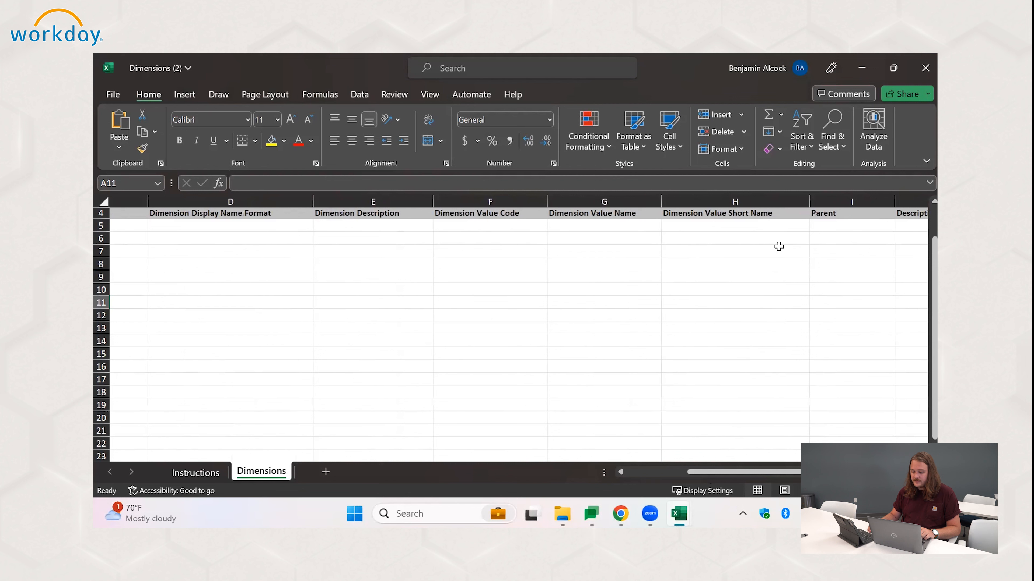
pyautogui.click(851, 225)
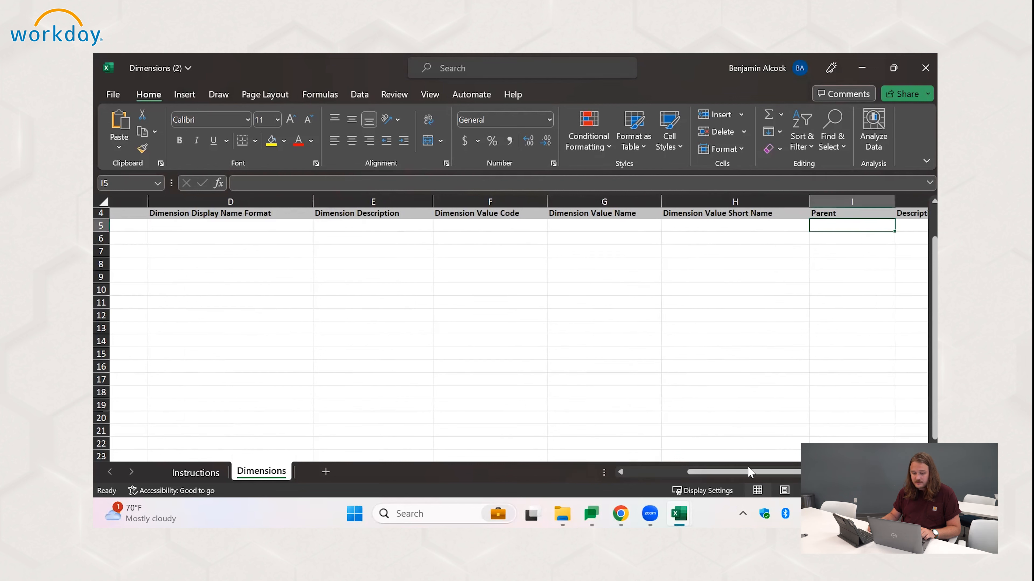
pyautogui.moveTo(230, 230)
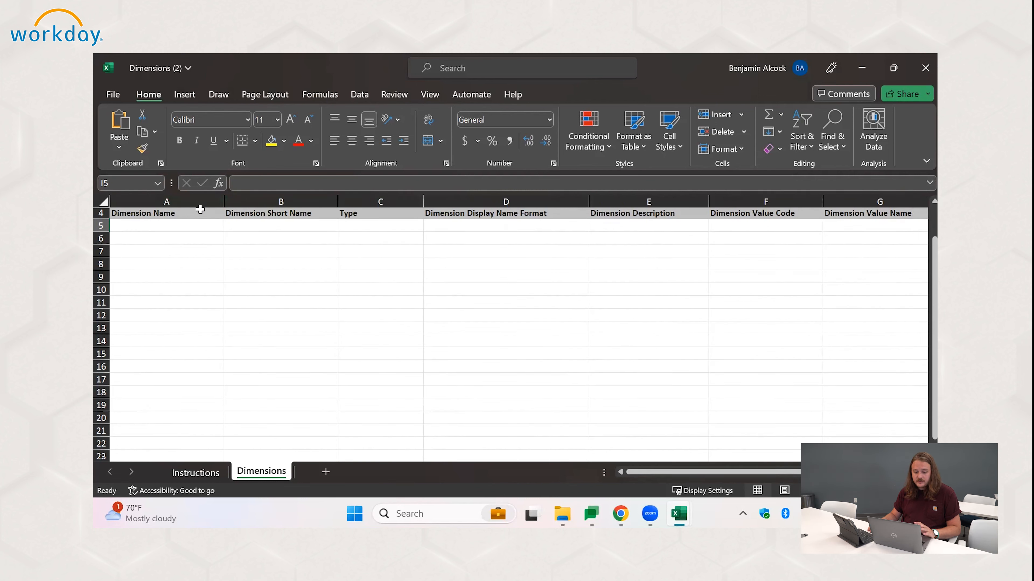
pyautogui.click(166, 202)
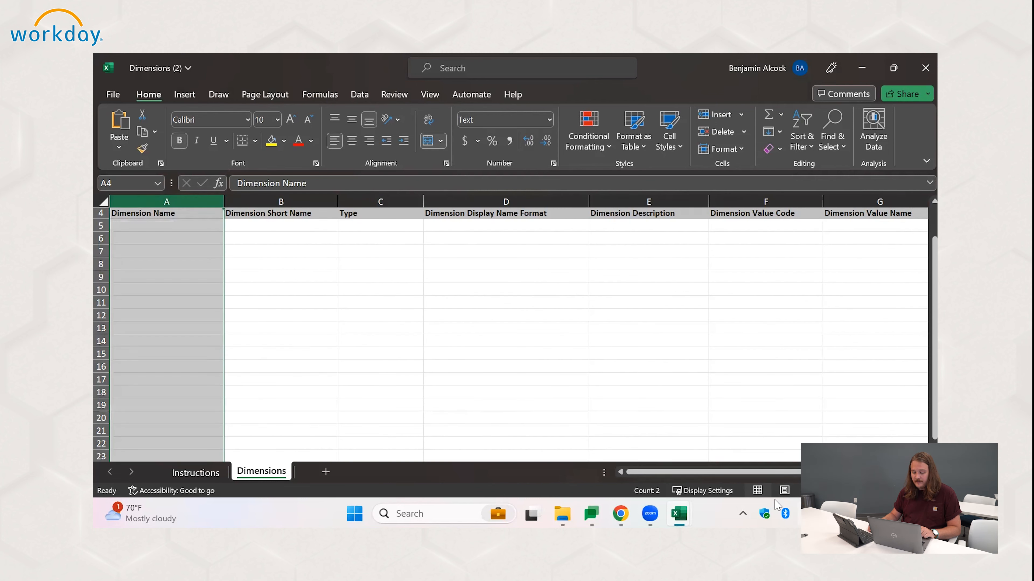
pyautogui.hscroll(3)
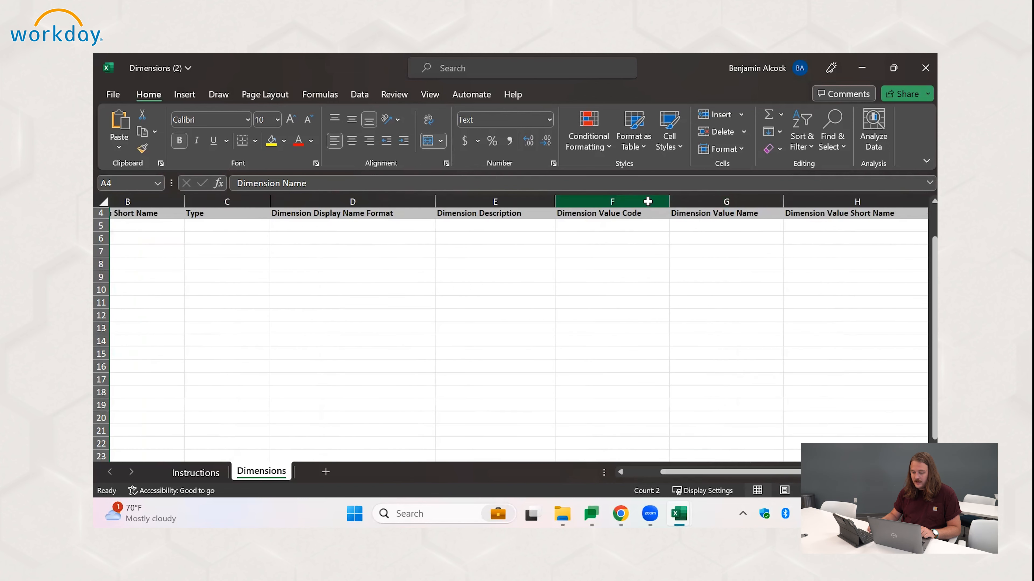
pyautogui.click(725, 214)
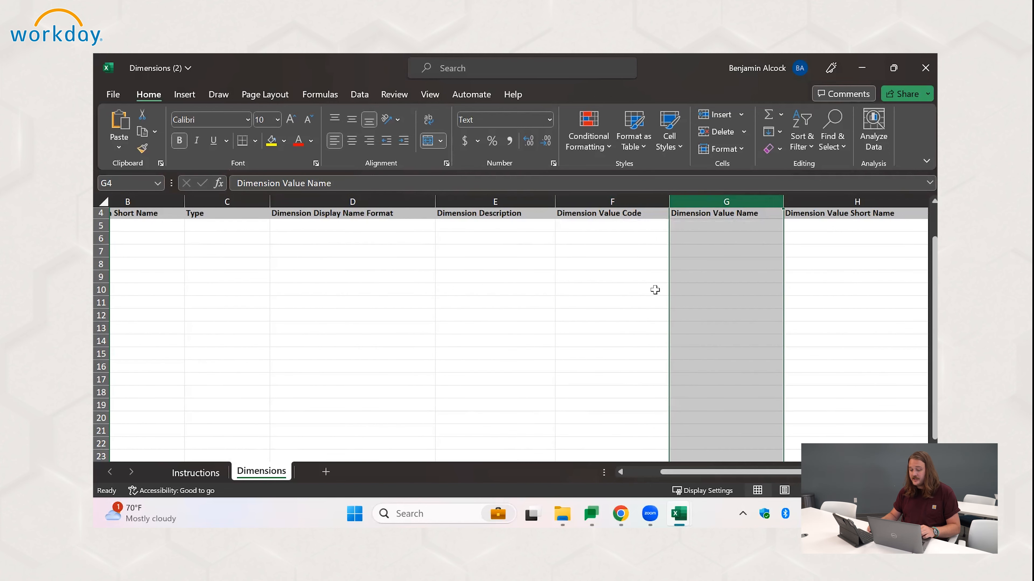
pyautogui.moveTo(650, 299)
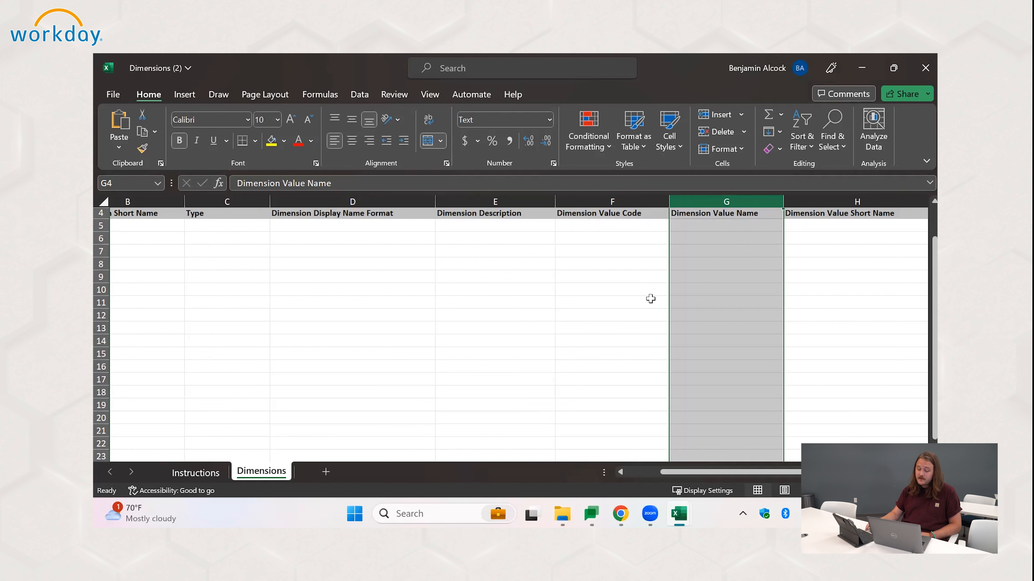
pyautogui.hscroll(-3)
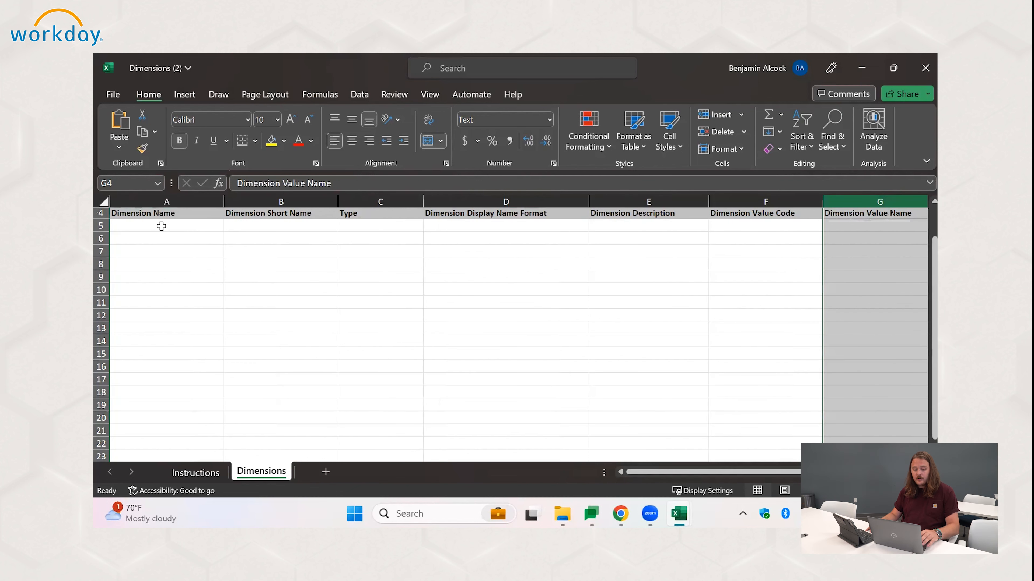
pyautogui.click(166, 226)
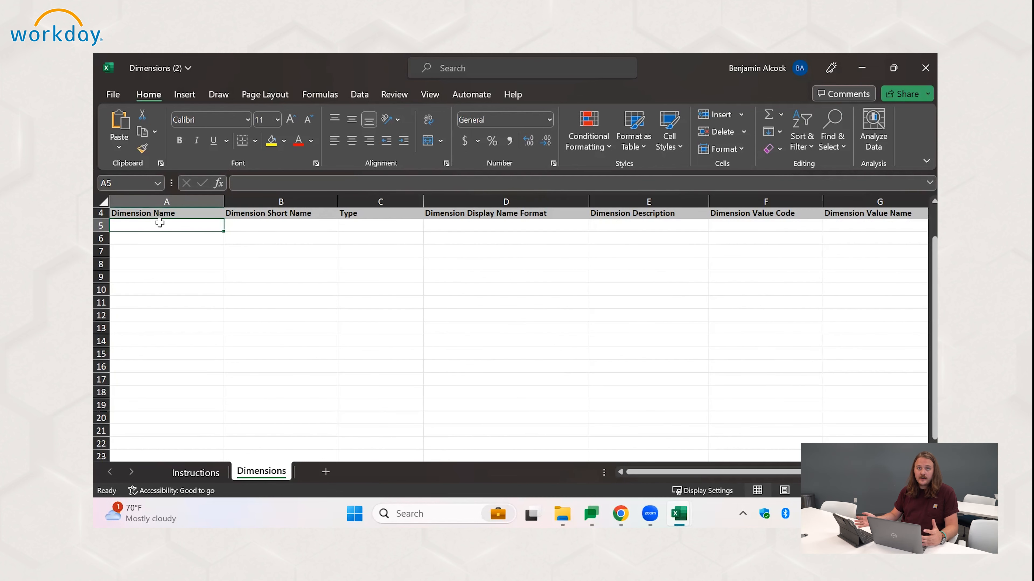
pyautogui.write('N')
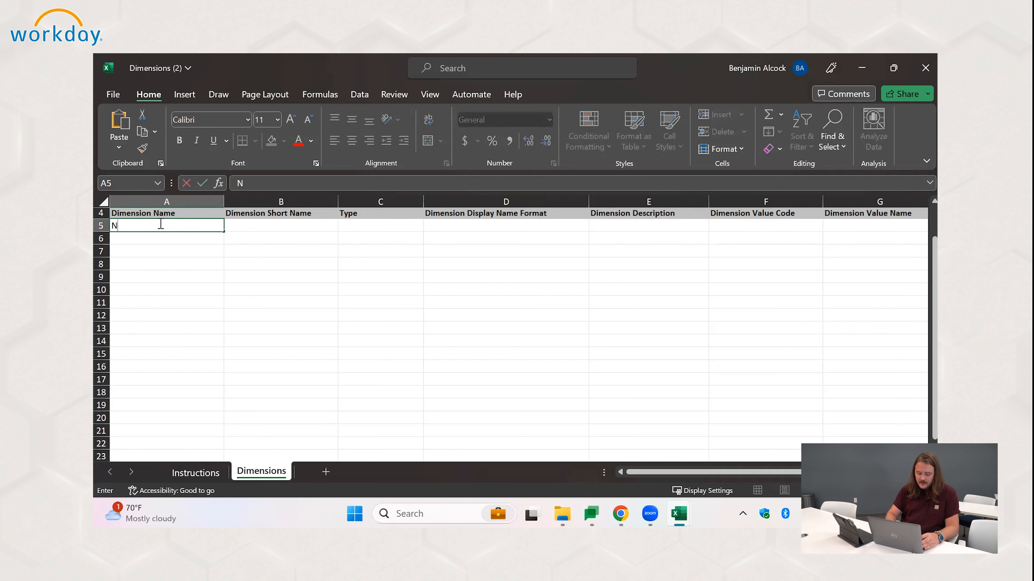
pyautogui.write('J Apples')
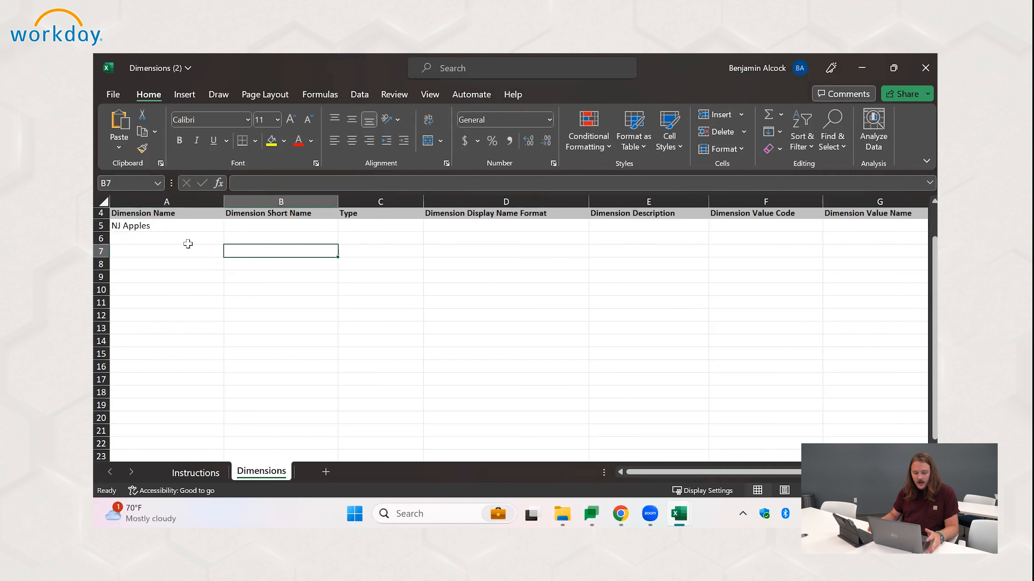
pyautogui.click(166, 238)
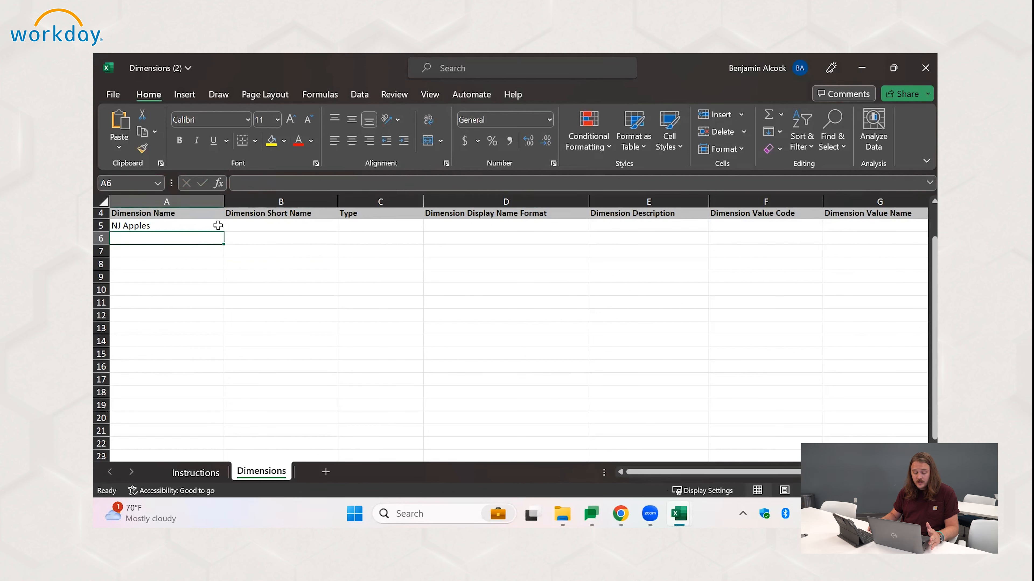
pyautogui.hscroll(3)
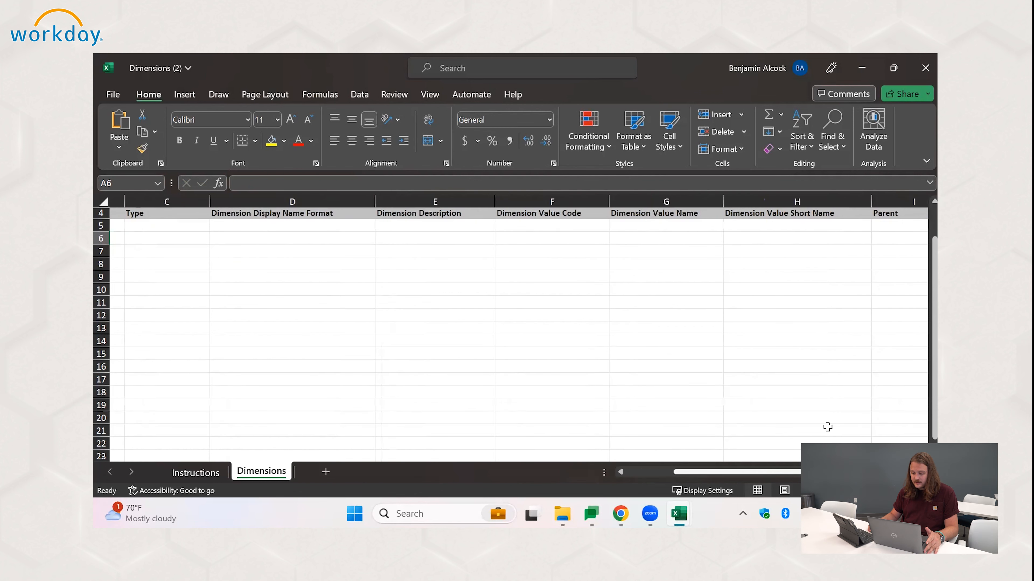
# Copy the fifteen apple varieties from Book1 and paste them into the template starting at row 6.
pyautogui.click(434, 238)
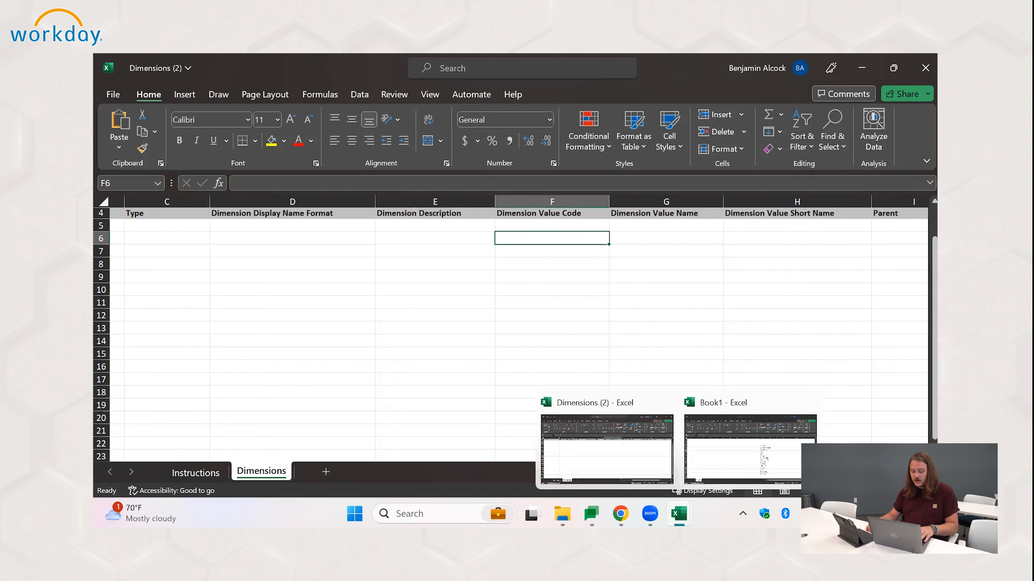
pyautogui.moveTo(778, 472)
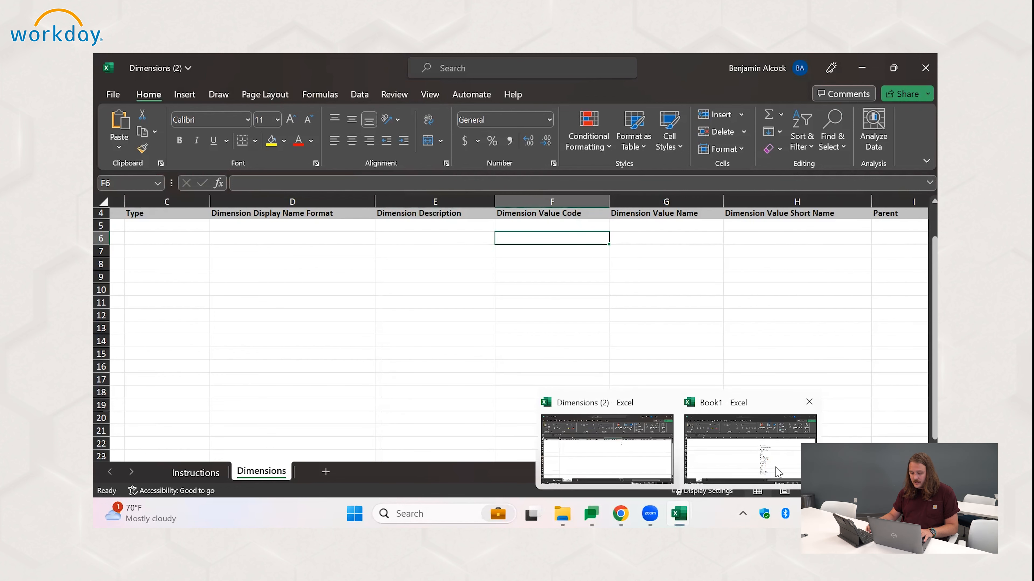
pyautogui.click(749, 450)
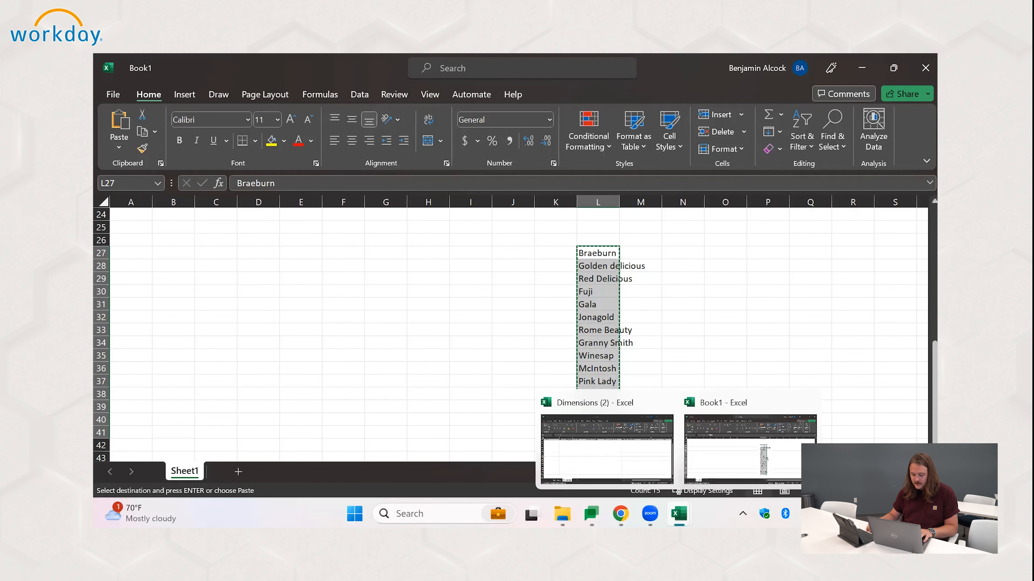
pyautogui.click(605, 449)
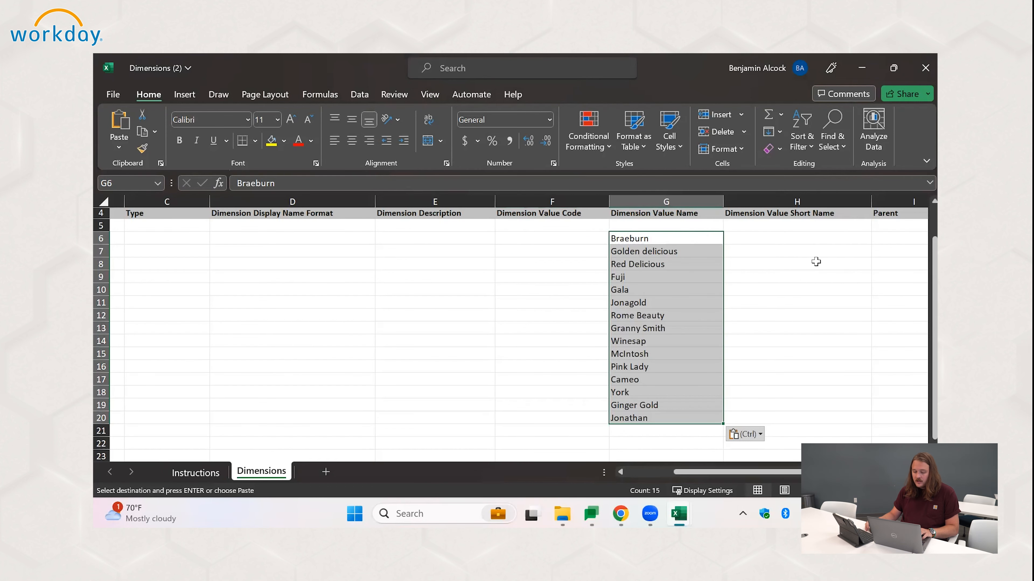
pyautogui.moveTo(686, 295)
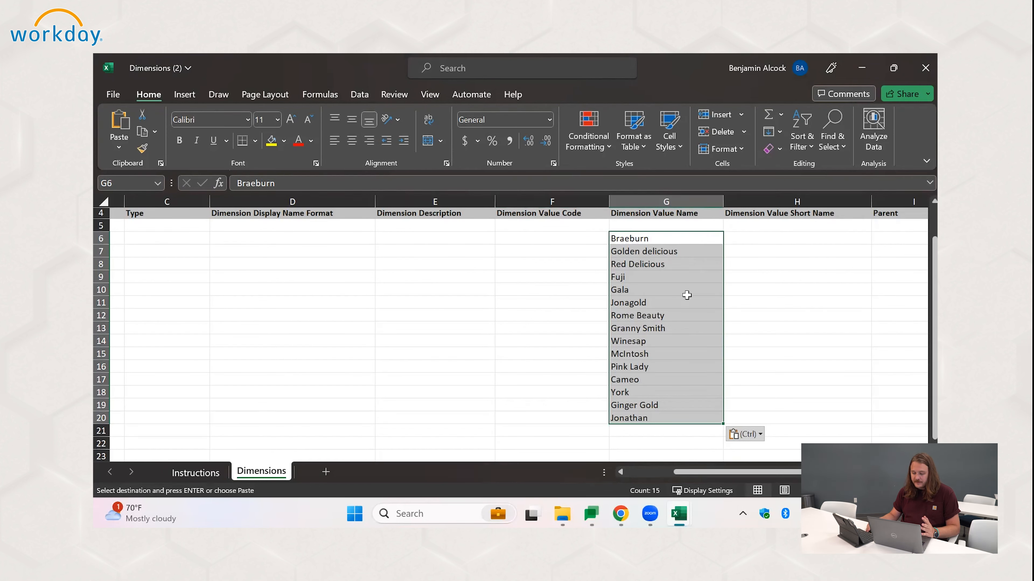
pyautogui.click(552, 238)
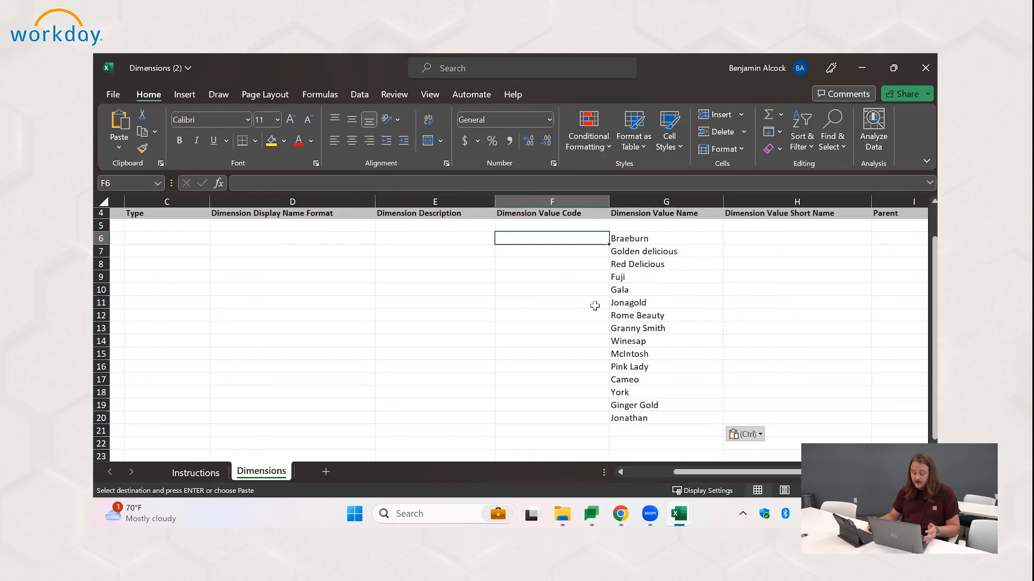
pyautogui.moveTo(585, 304)
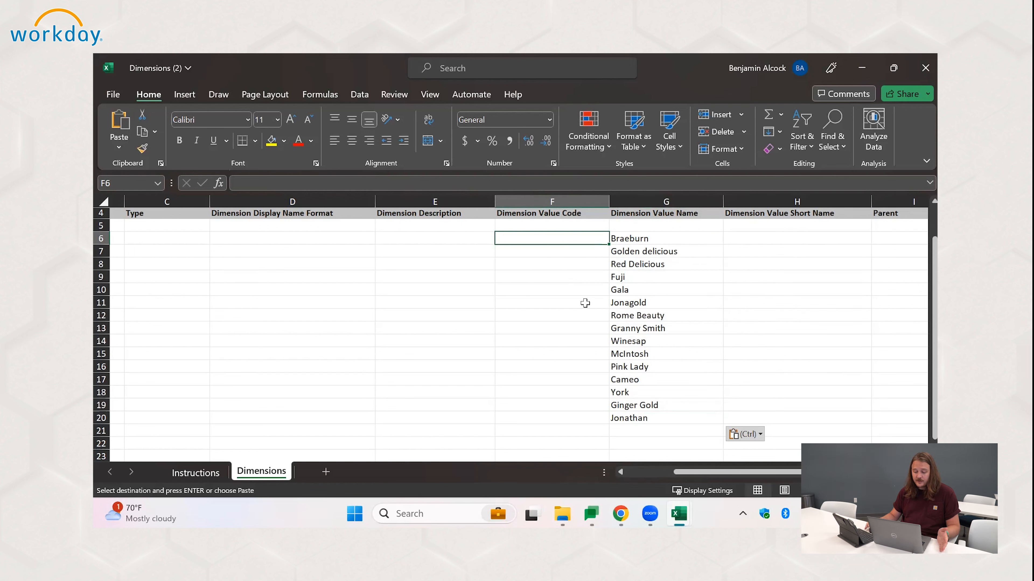
pyautogui.moveTo(592, 290)
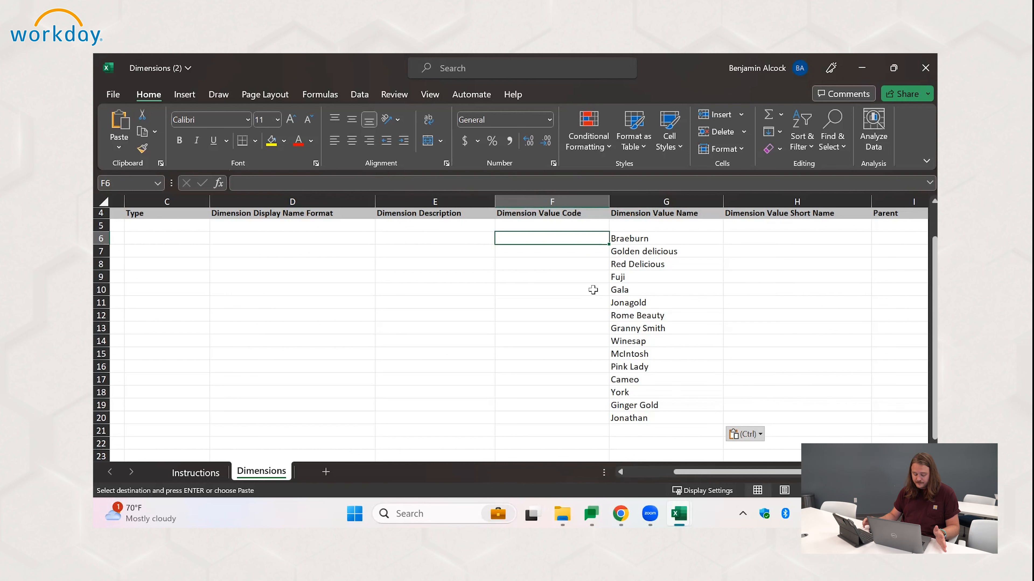
pyautogui.moveTo(567, 287)
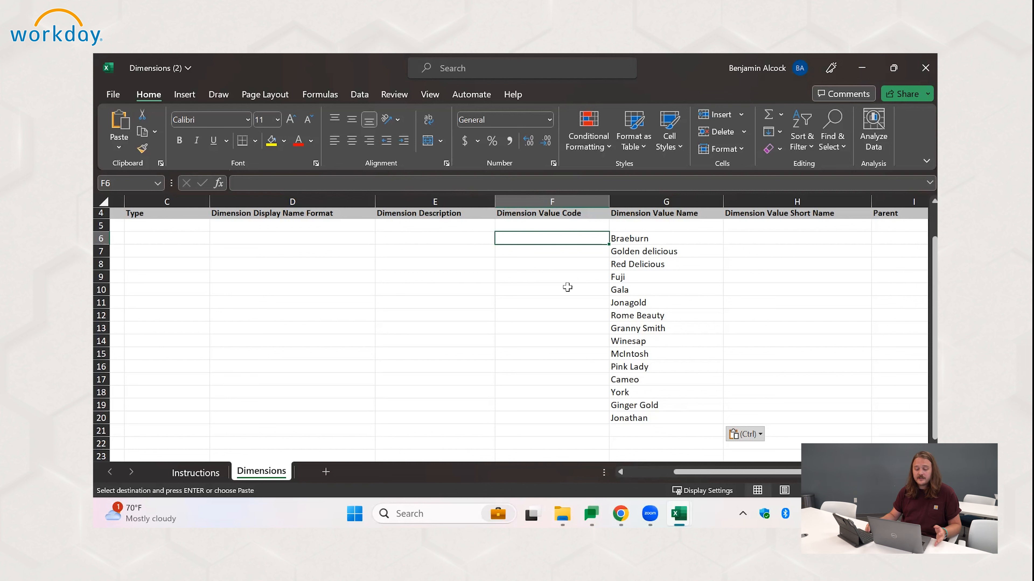
# Replace every space in the Dimension Value Code column with underscores, e.g. Golden_delicious, Granny_Smith.
pyautogui.click(551, 302)
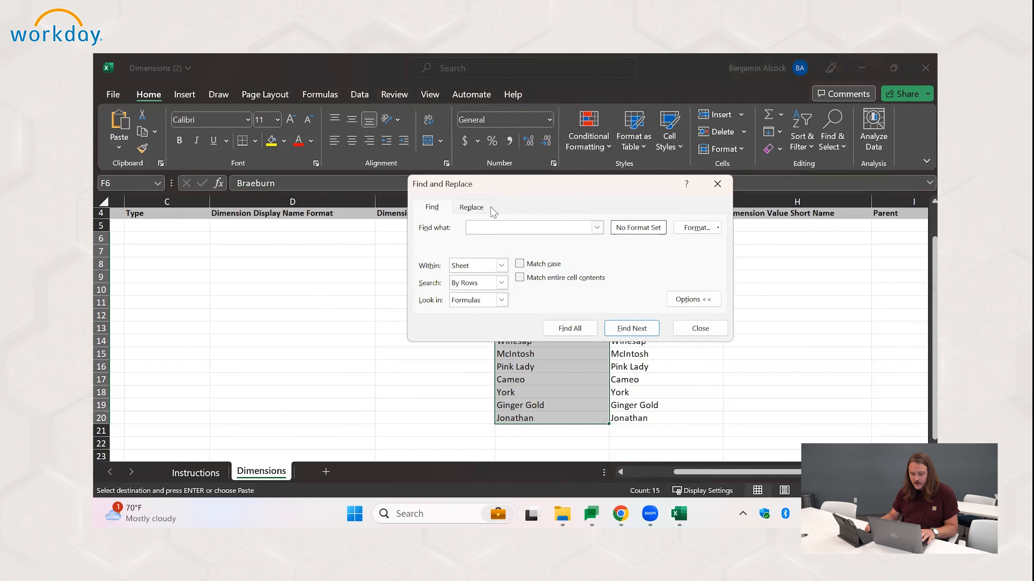
pyautogui.click(471, 206)
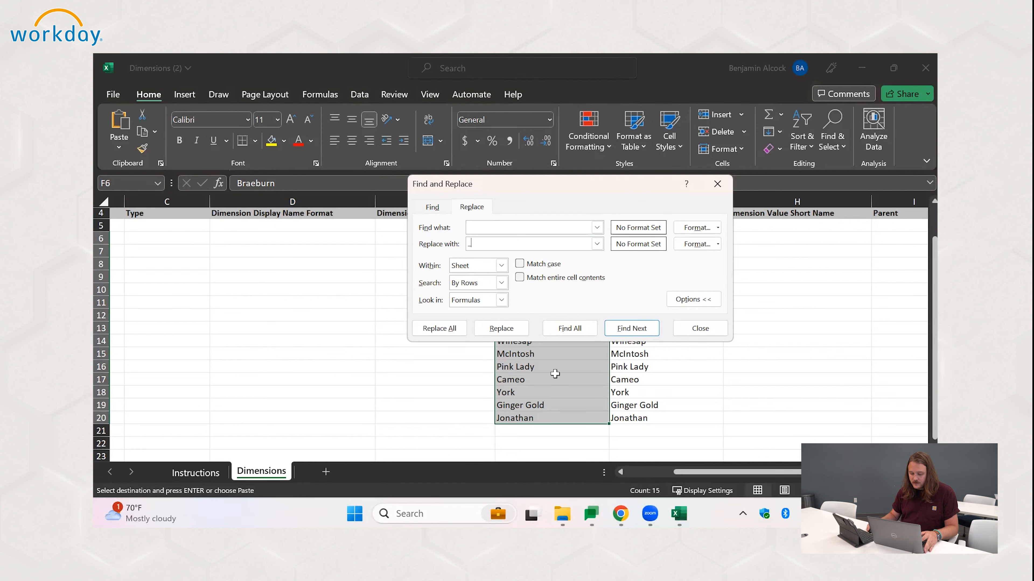
pyautogui.click(438, 328)
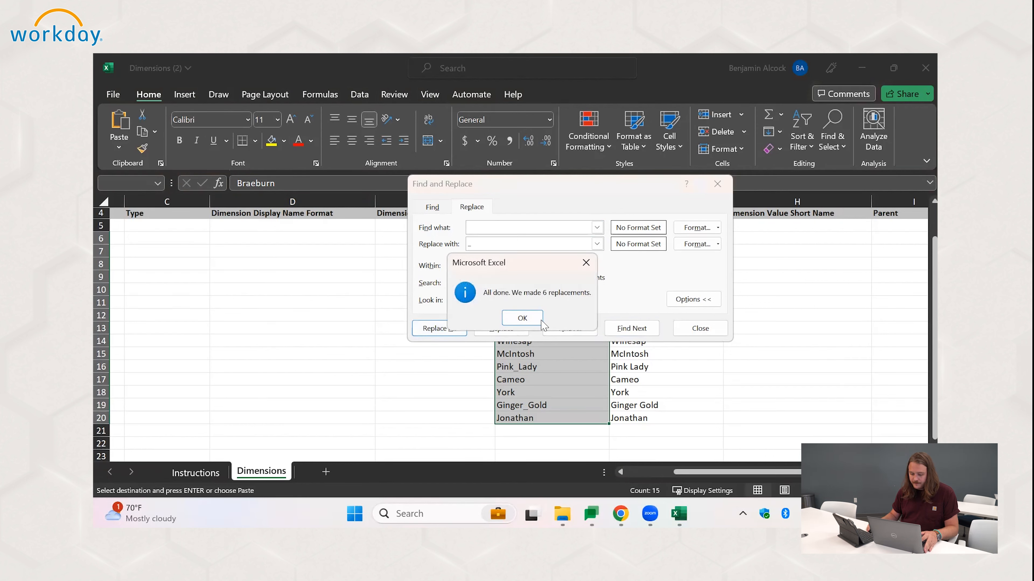
pyautogui.click(522, 317)
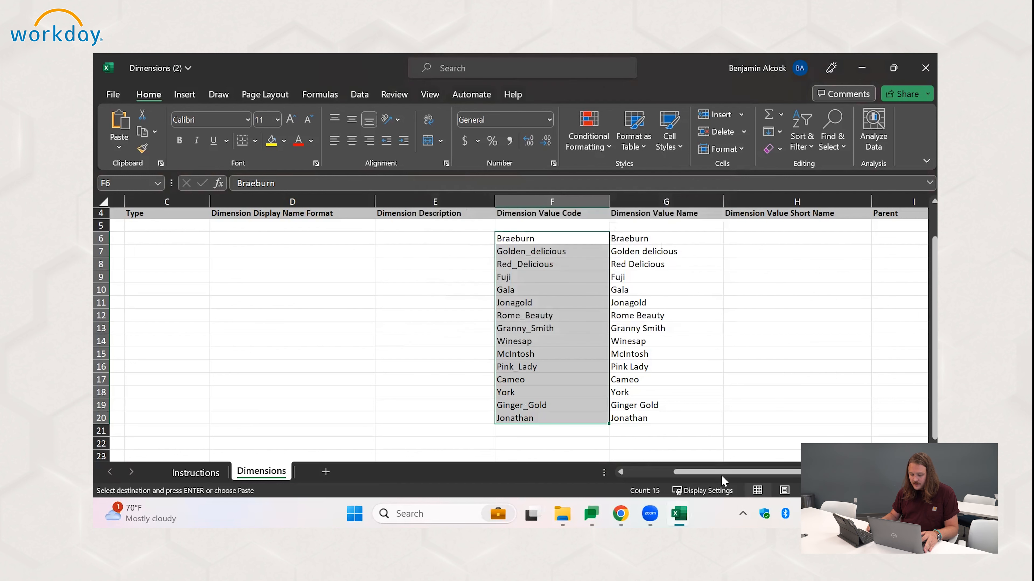
pyautogui.hscroll(-3)
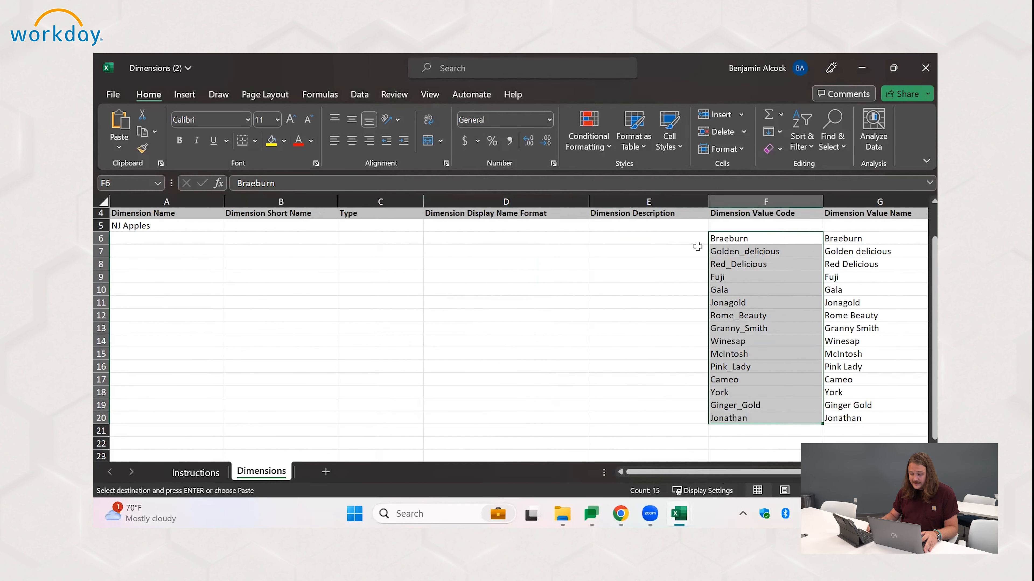
pyautogui.click(875, 238)
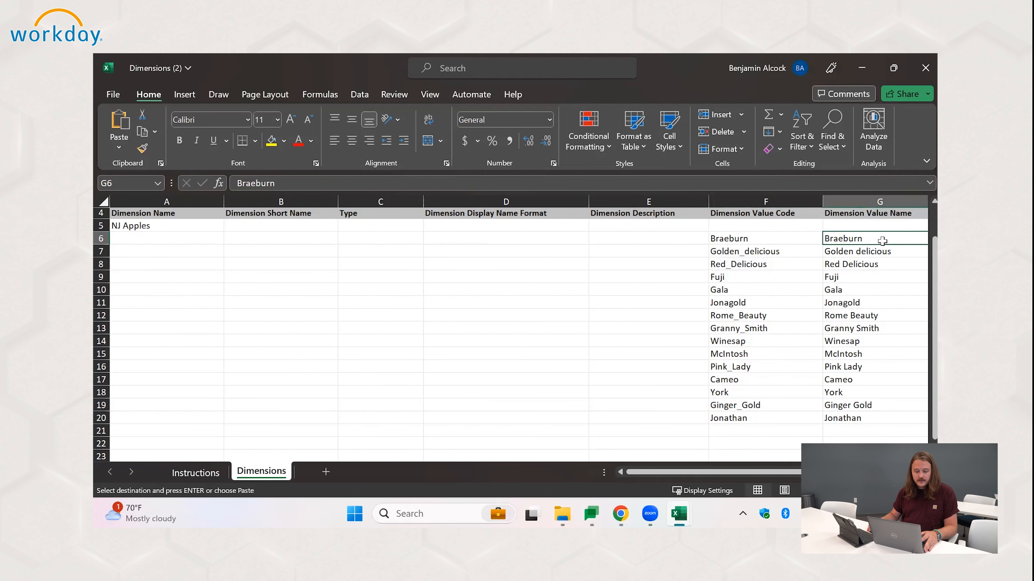
pyautogui.moveTo(120, 97)
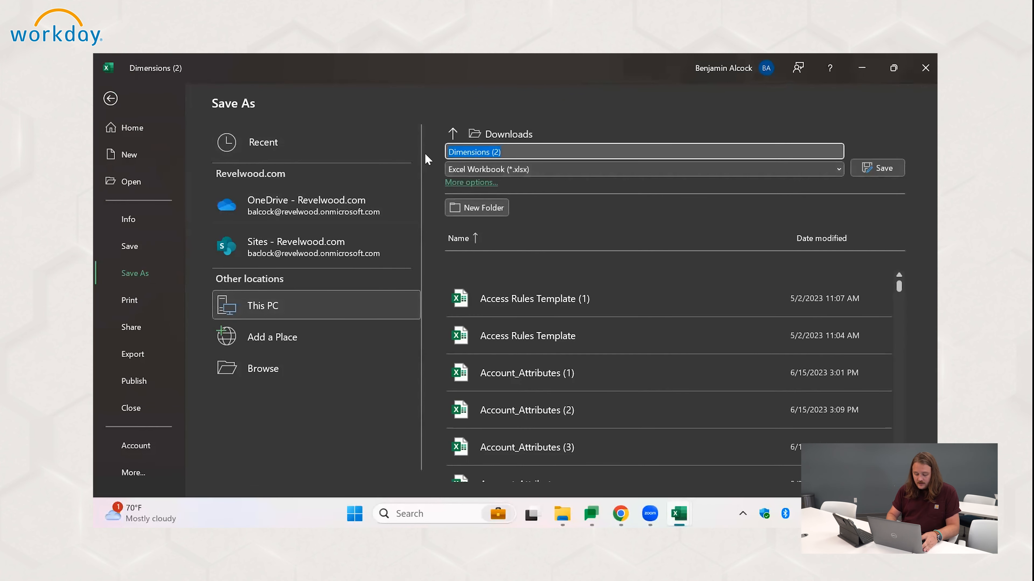
# Save the filled template to Downloads as 'NJ Apples DIM Import'.
pyautogui.write('NJ')
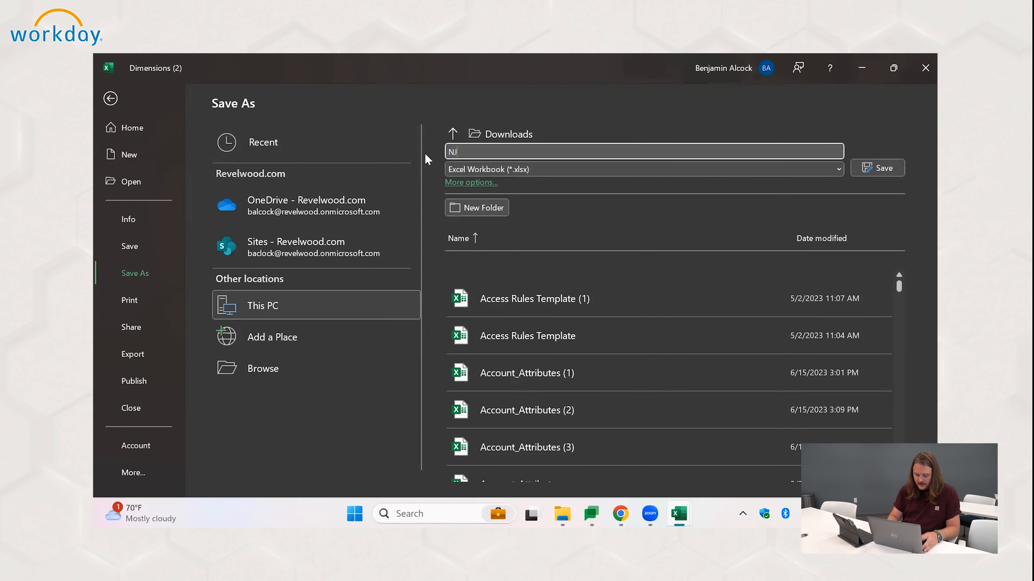
pyautogui.write('Apples')
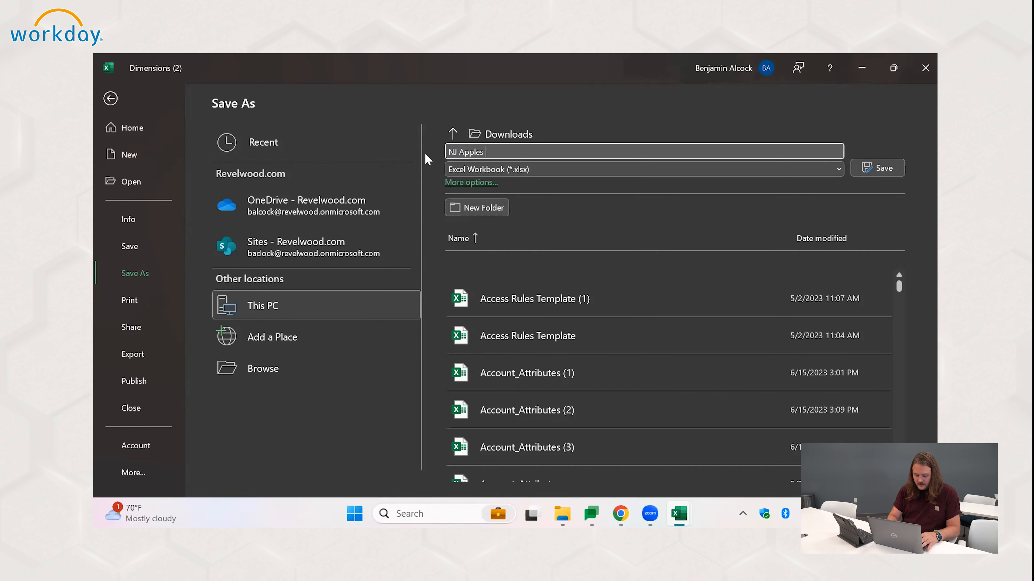
pyautogui.write('DIM Im')
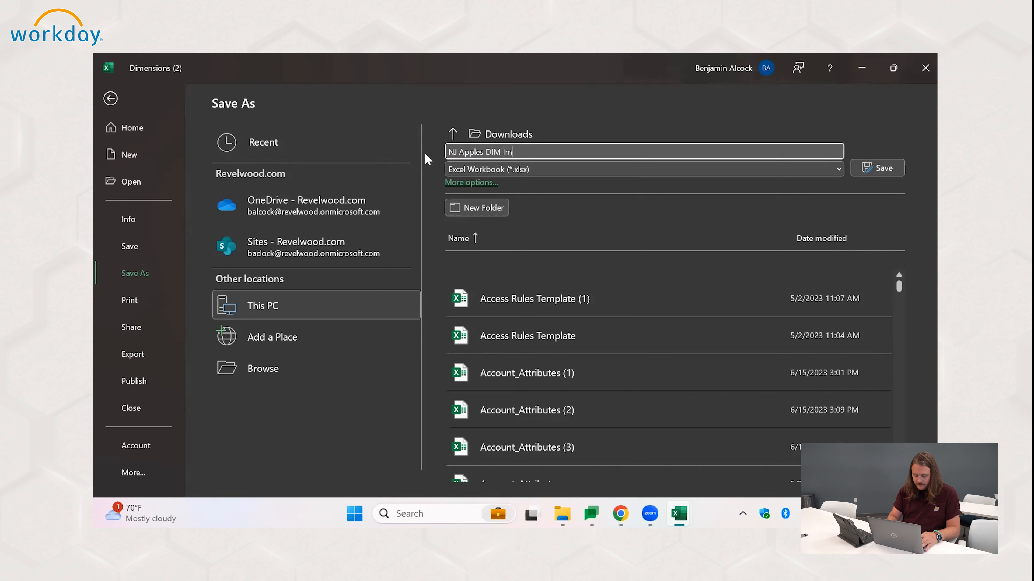
pyautogui.write('port')
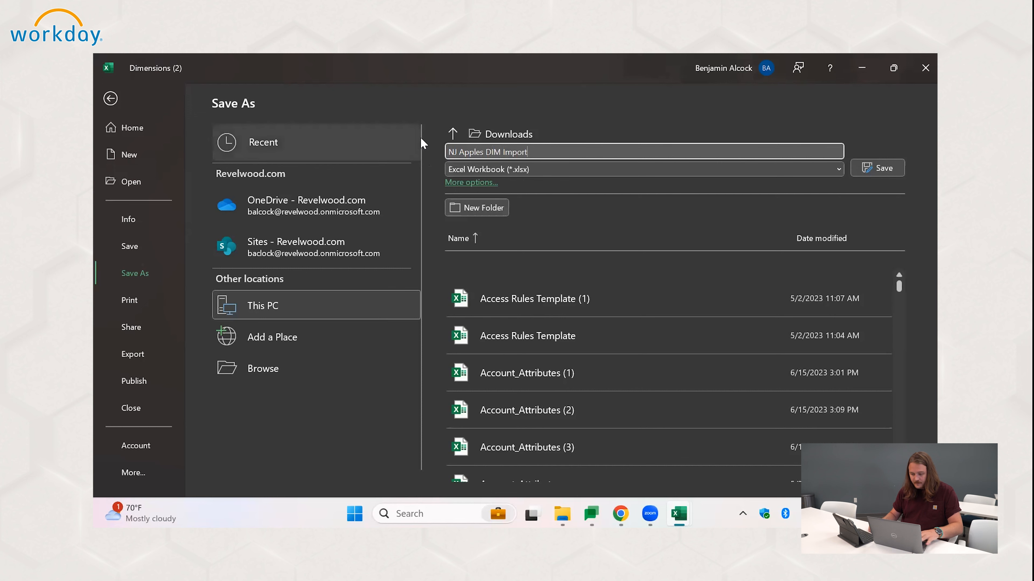
pyautogui.click(883, 167)
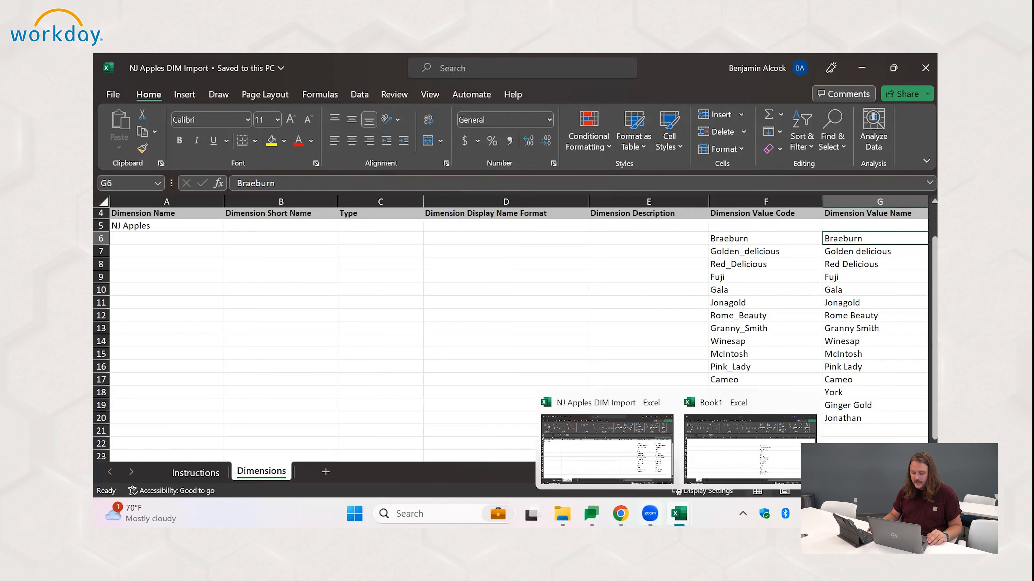
pyautogui.moveTo(620, 514)
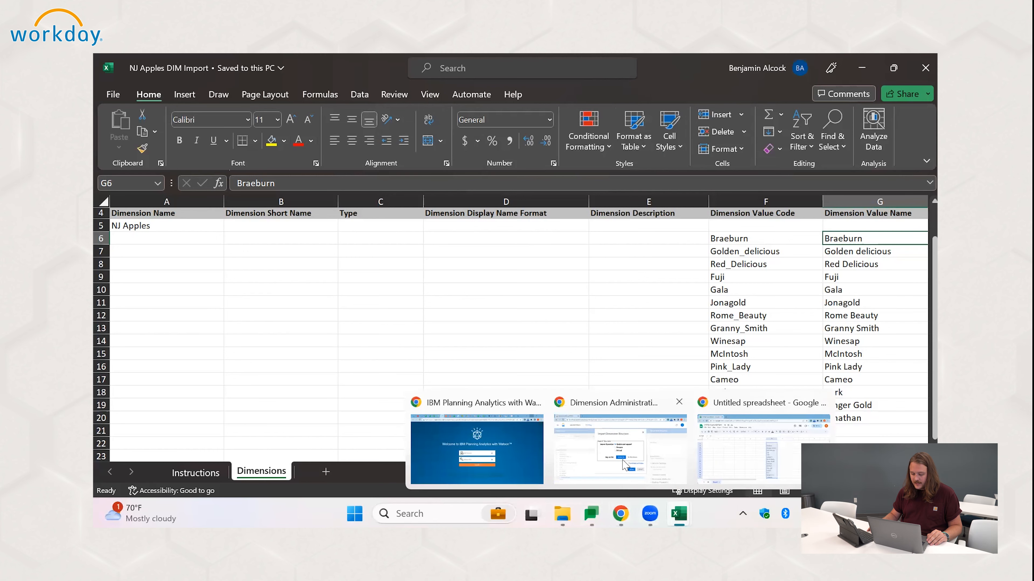
# Set the import operation to Update and append and start choosing the upload file.
pyautogui.click(619, 449)
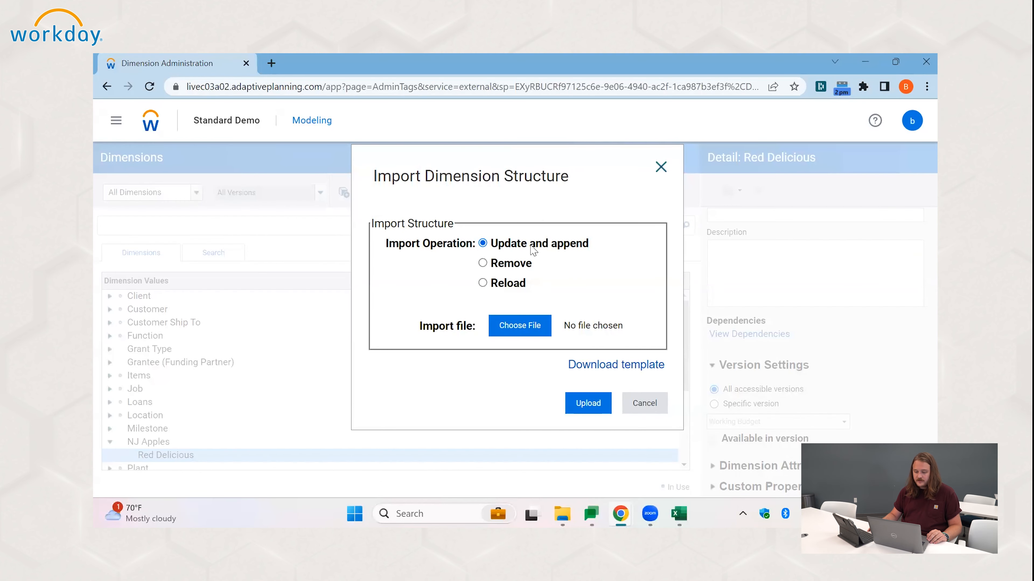
pyautogui.moveTo(595, 253)
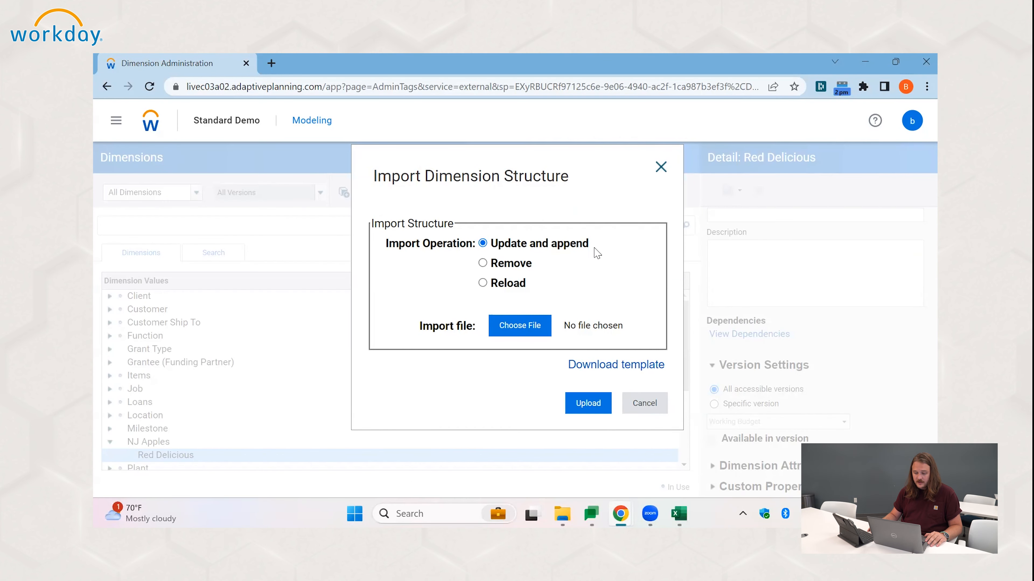
pyautogui.click(482, 264)
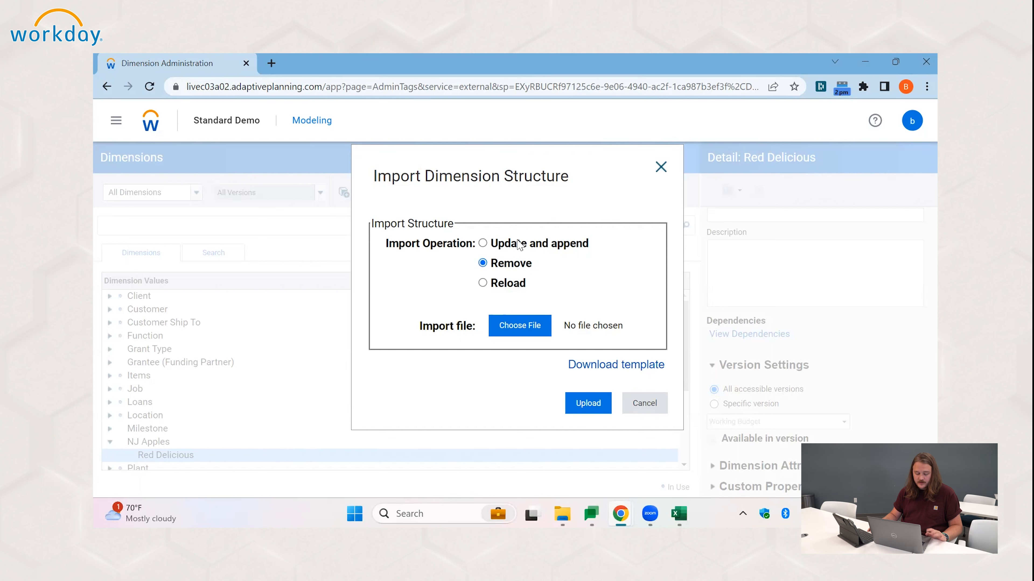
pyautogui.click(482, 283)
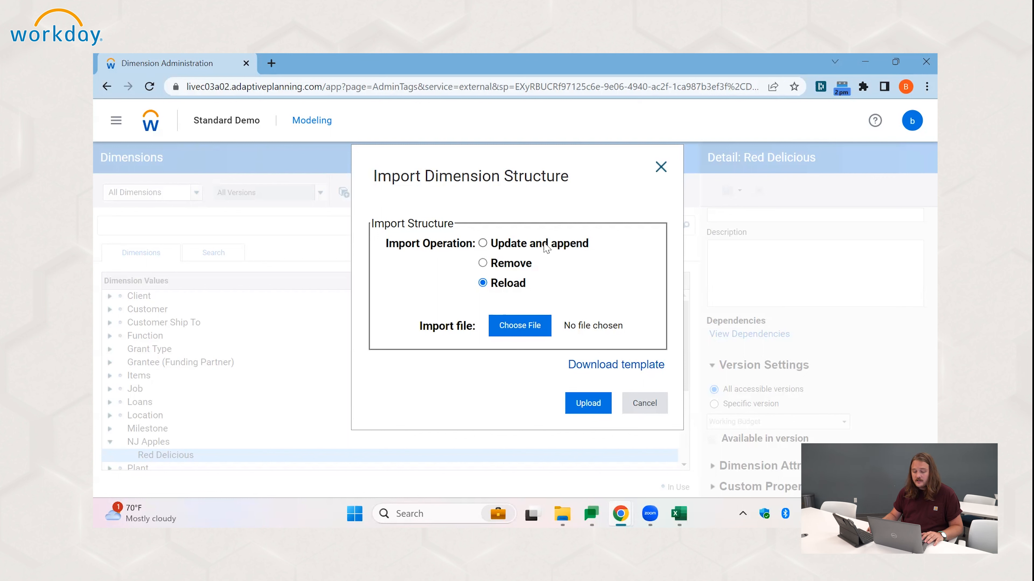
pyautogui.click(482, 243)
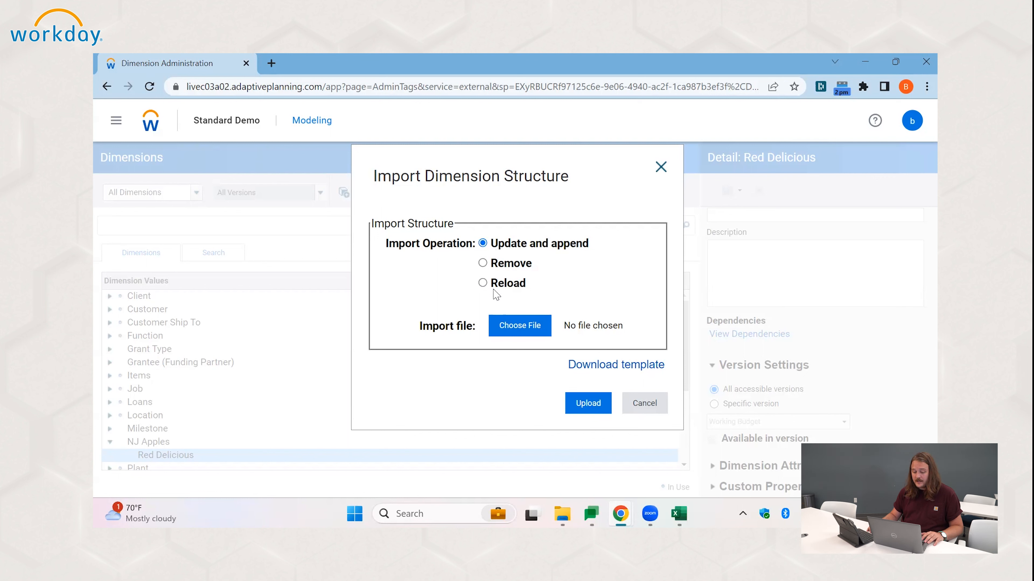
pyautogui.click(520, 326)
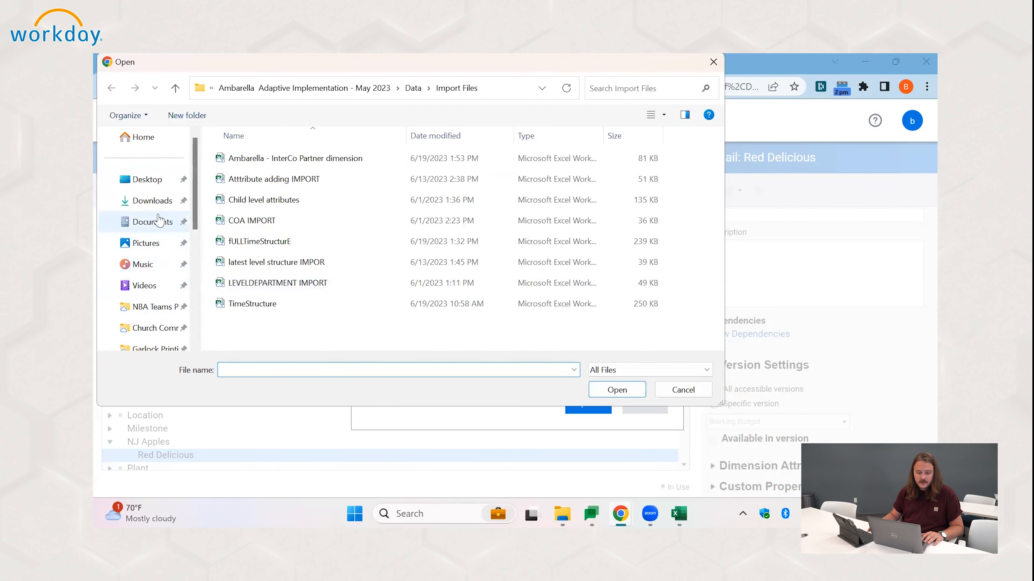
# Choose the NJ Apples DIM Import file from the Downloads folder.
pyautogui.click(153, 201)
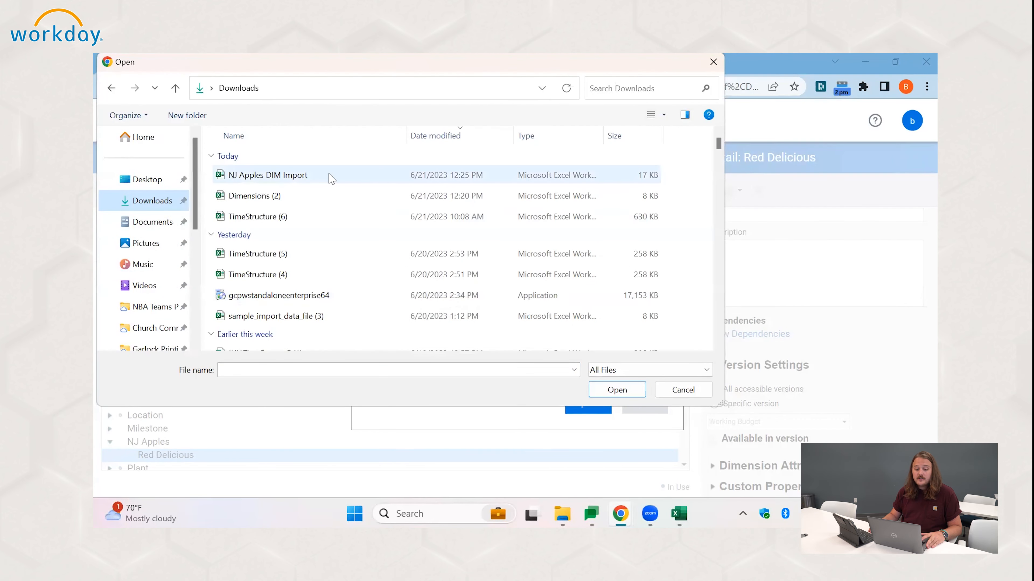
pyautogui.click(266, 175)
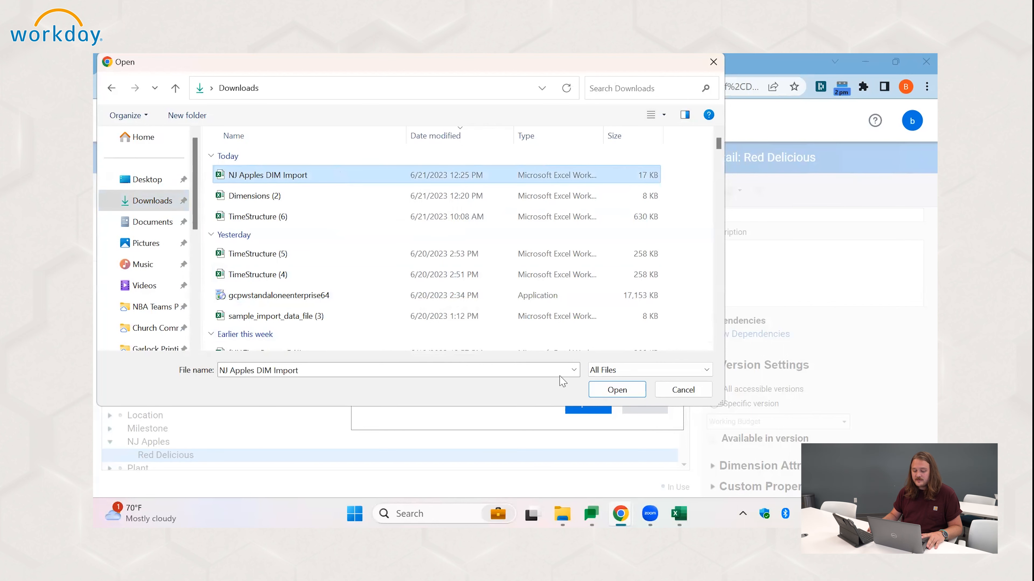
pyautogui.click(616, 389)
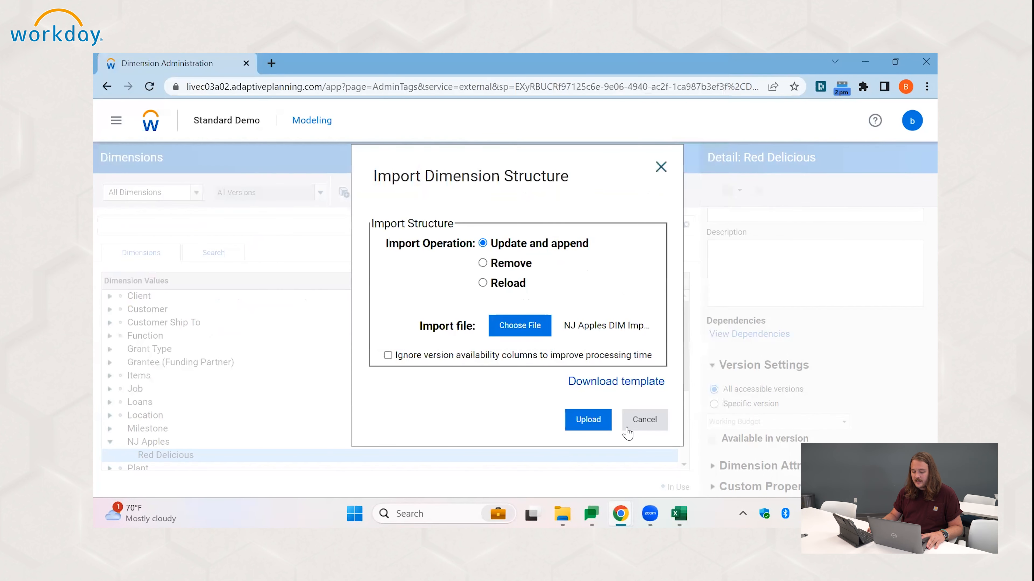
pyautogui.moveTo(549, 249)
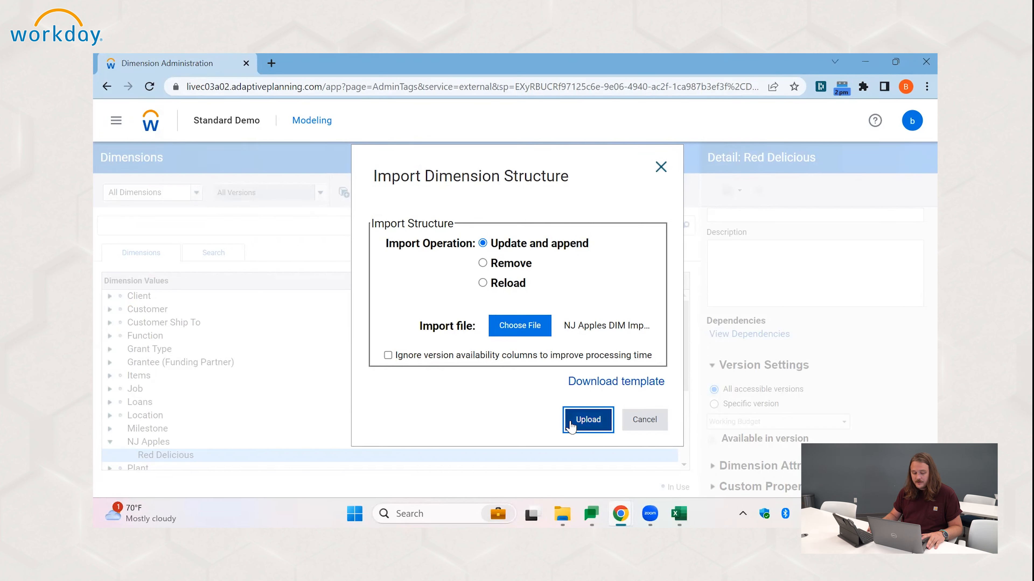
# Start the import with the Update and append option selected.
pyautogui.click(587, 420)
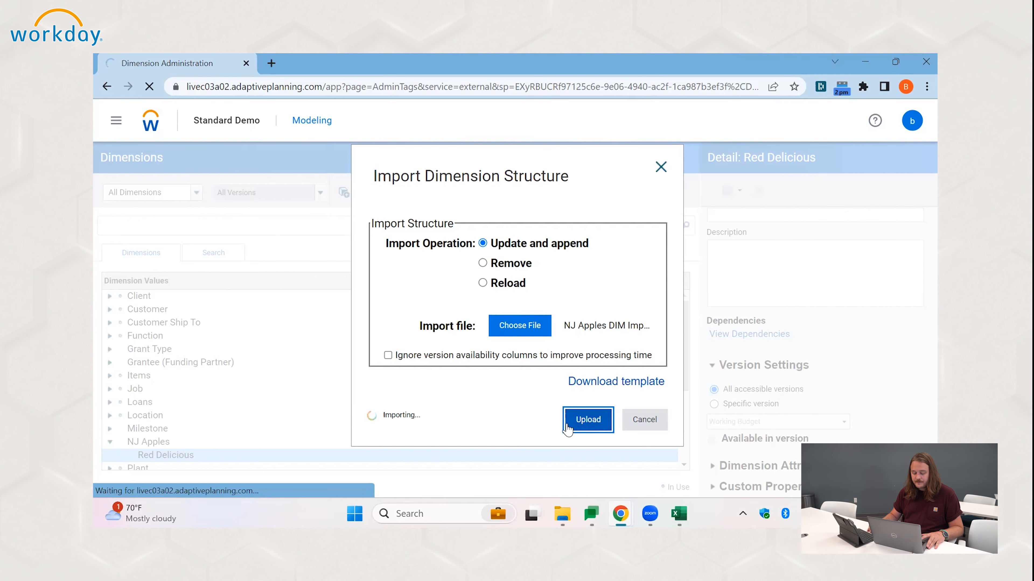
pyautogui.click(586, 420)
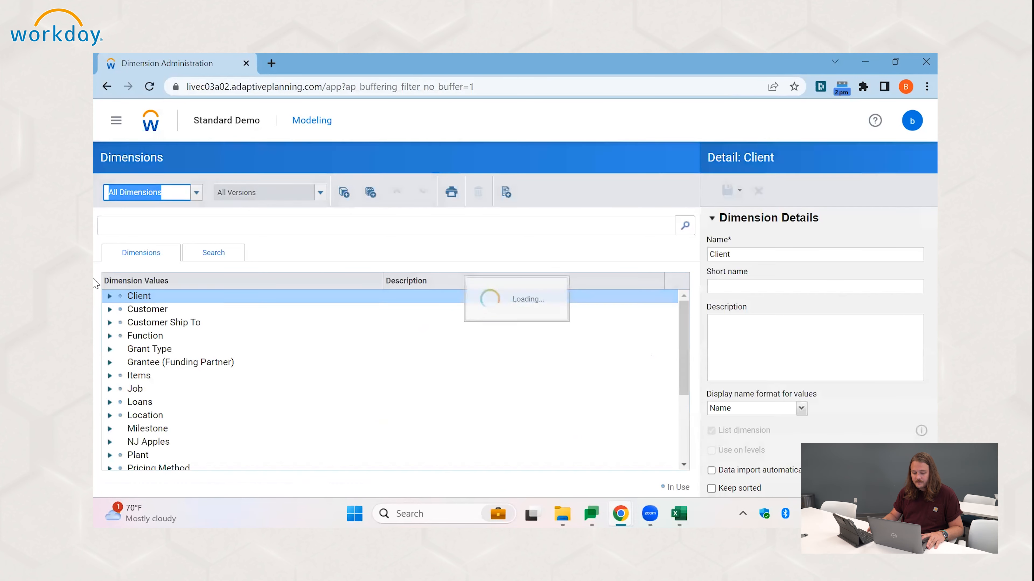
# Expand NJ Apples and inspect the Red Delicious and Golden Delicious varieties.
pyautogui.scroll(-3)
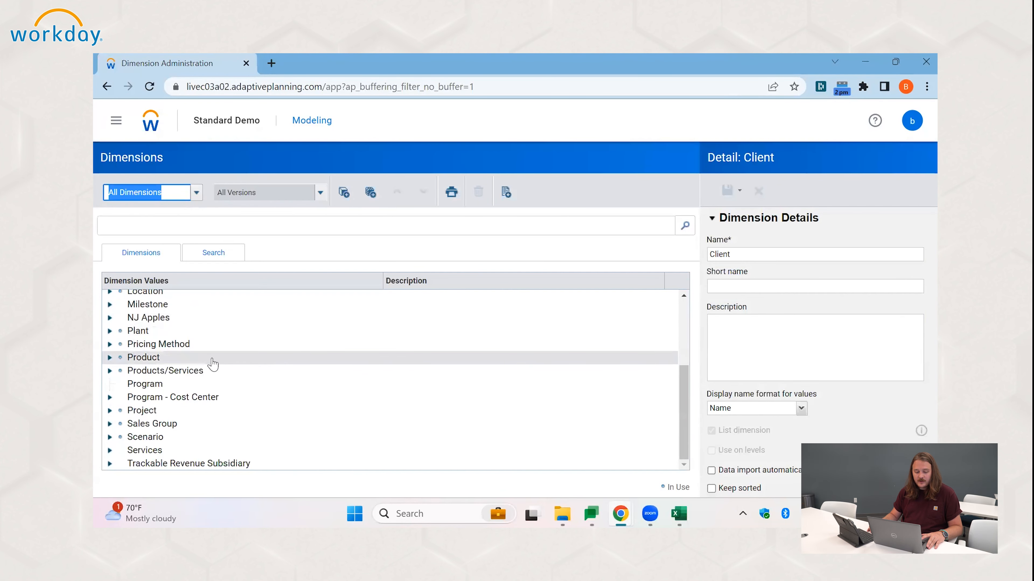
pyautogui.click(109, 317)
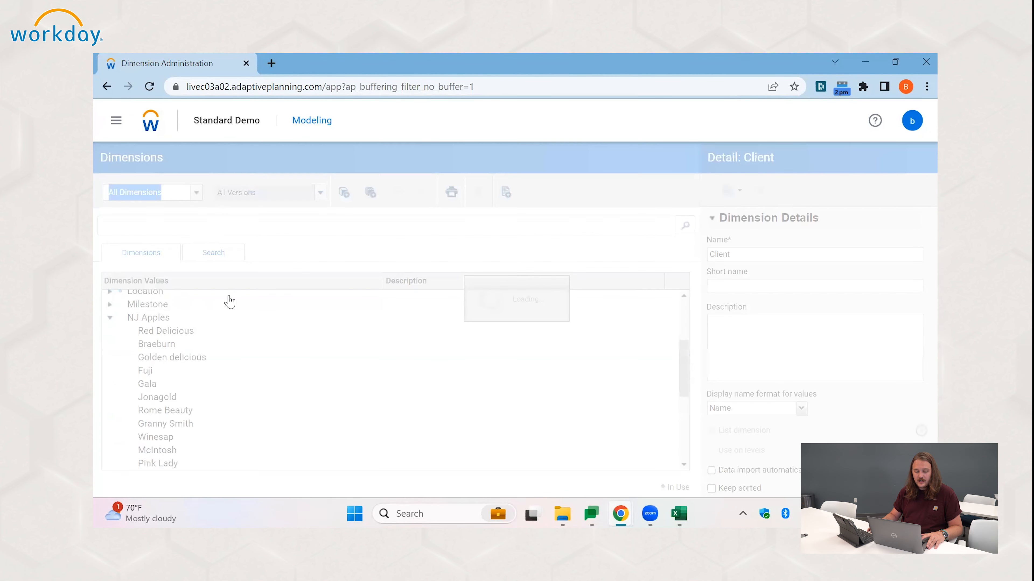
pyautogui.click(165, 330)
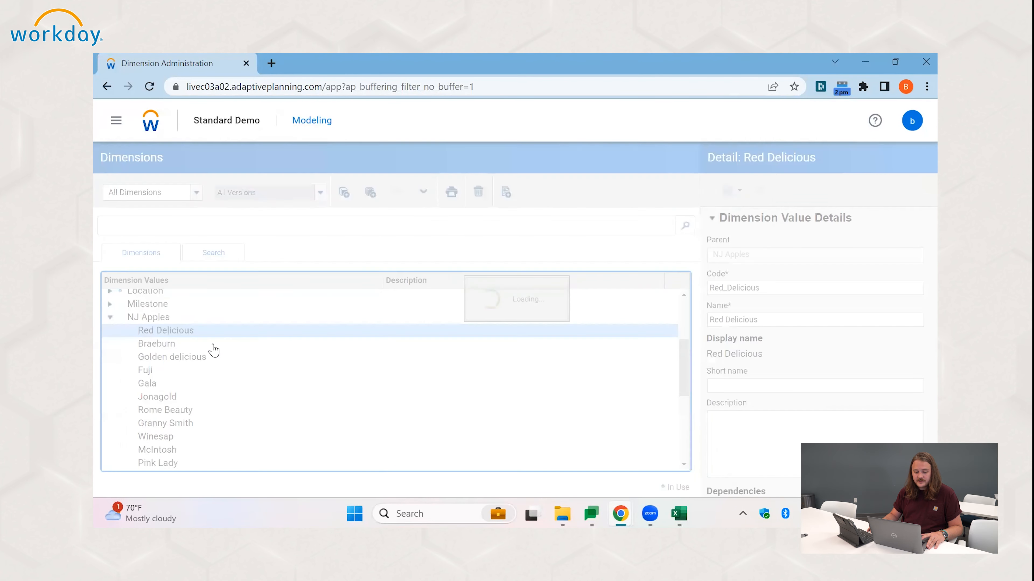
pyautogui.click(171, 358)
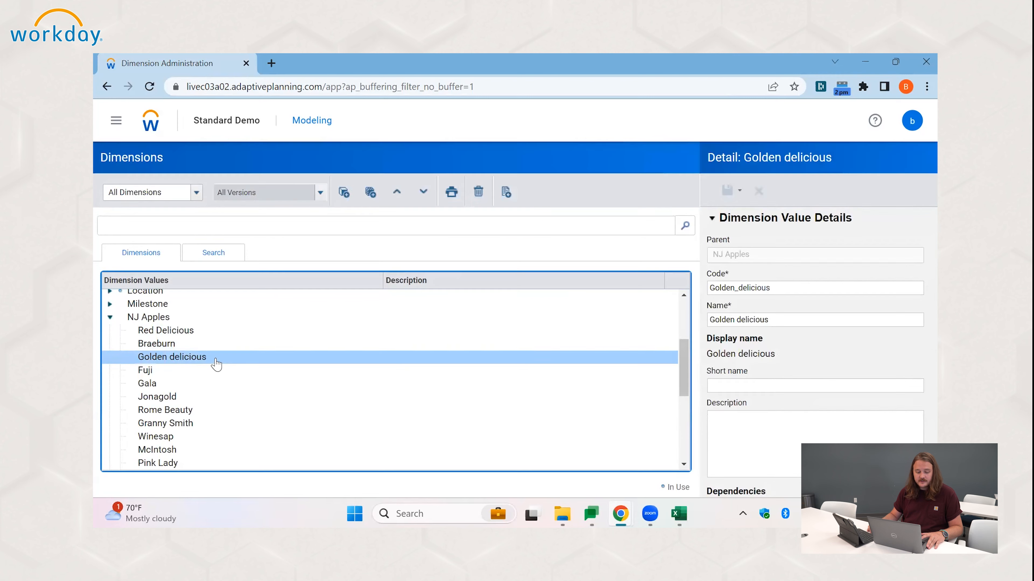
# Select the NJ Apples dimension to display its settings.
pyautogui.scroll(3)
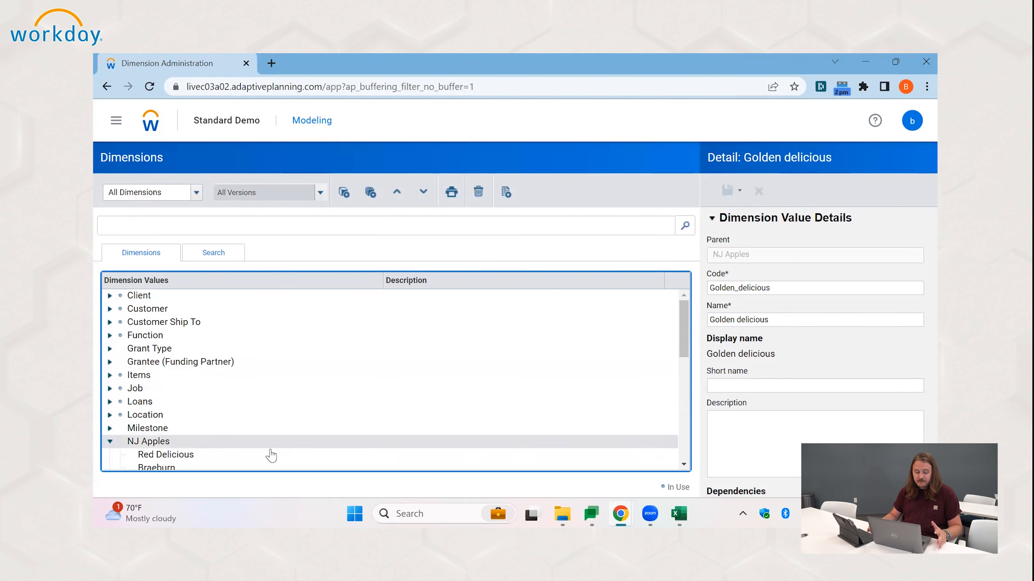
pyautogui.moveTo(318, 398)
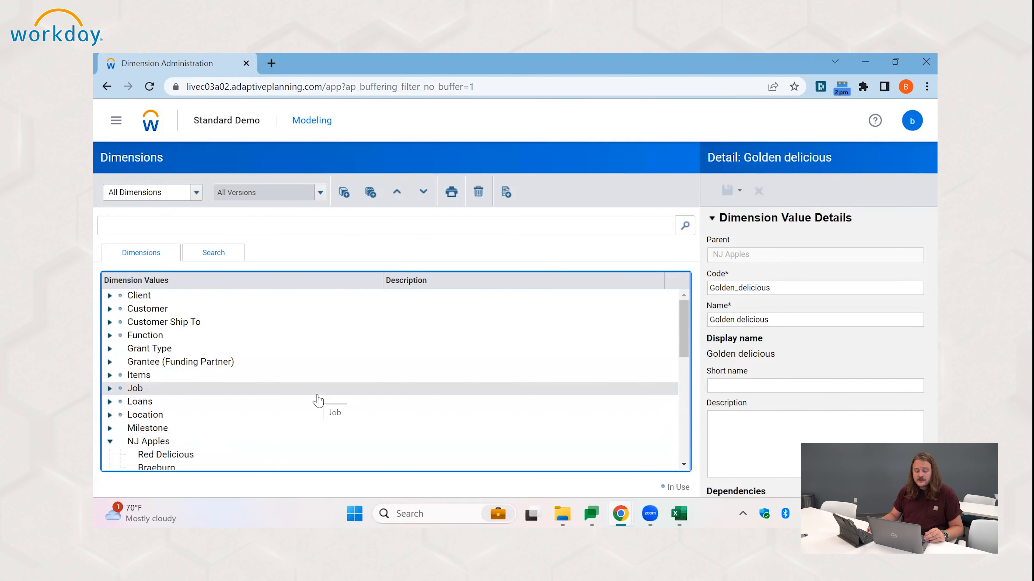
pyautogui.moveTo(189, 429)
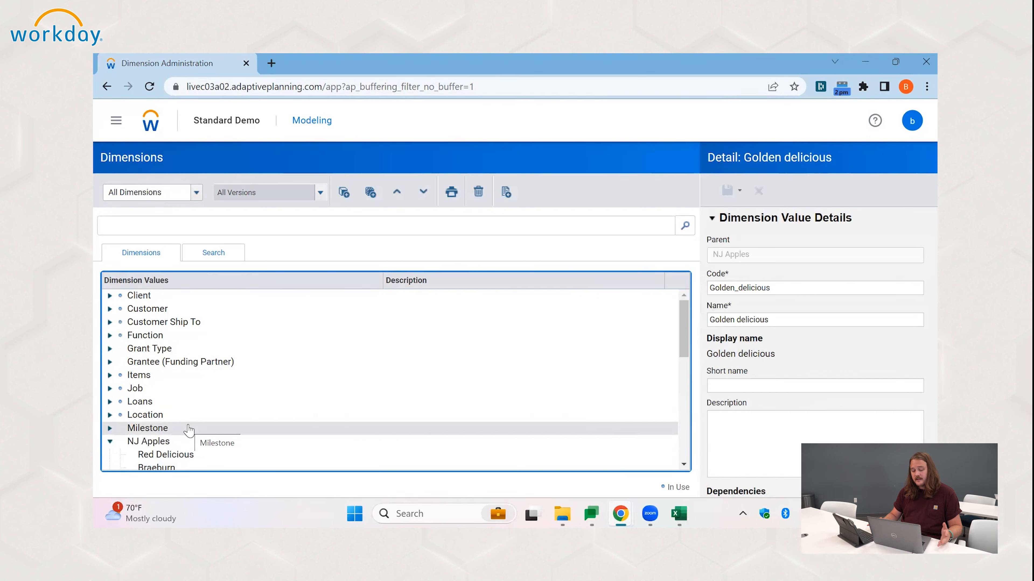
pyautogui.moveTo(236, 443)
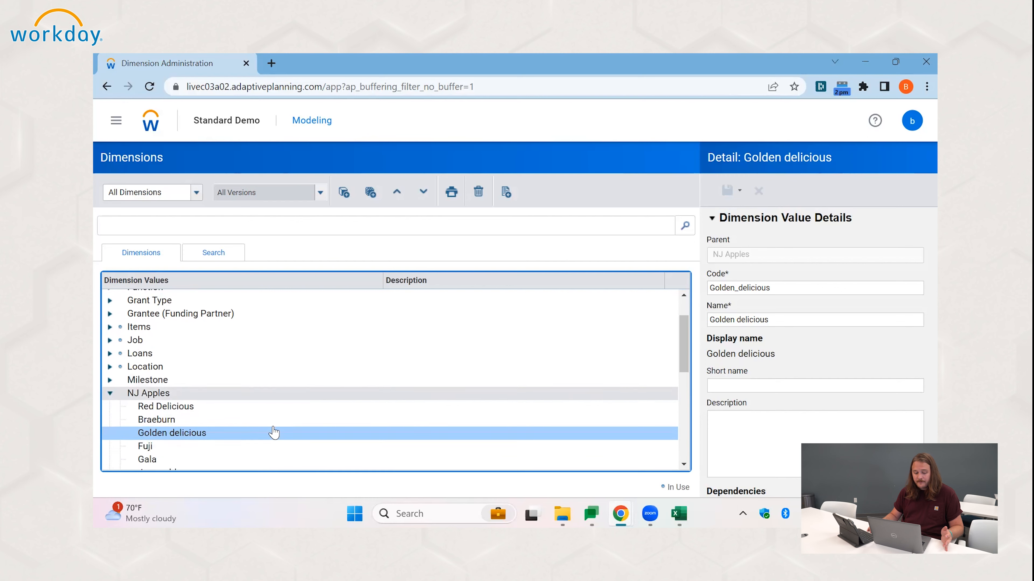
pyautogui.click(149, 393)
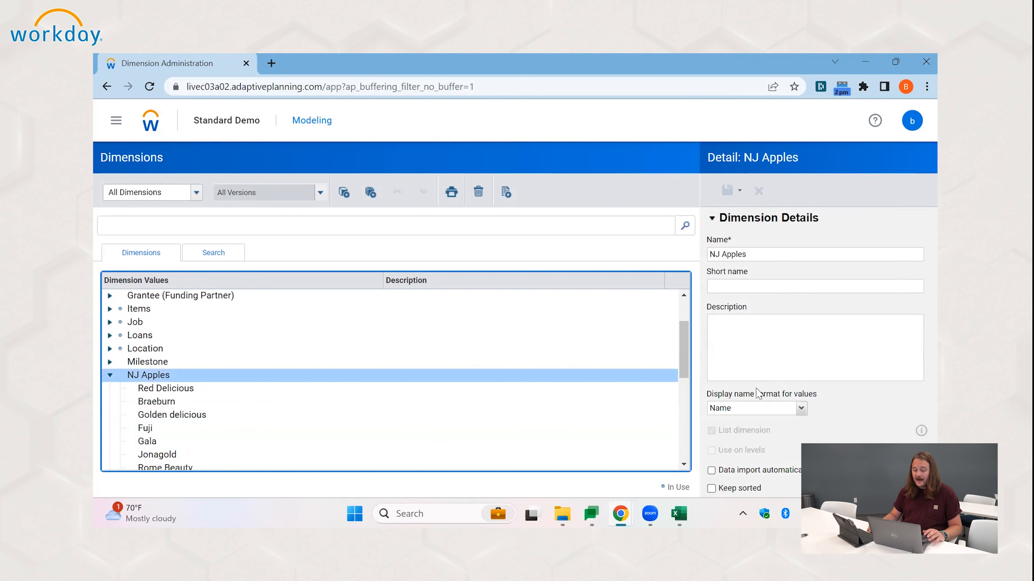
# Toggle 'Data import automatically creates dimension values' on then off, and save NJ Apples.
pyautogui.scroll(-3)
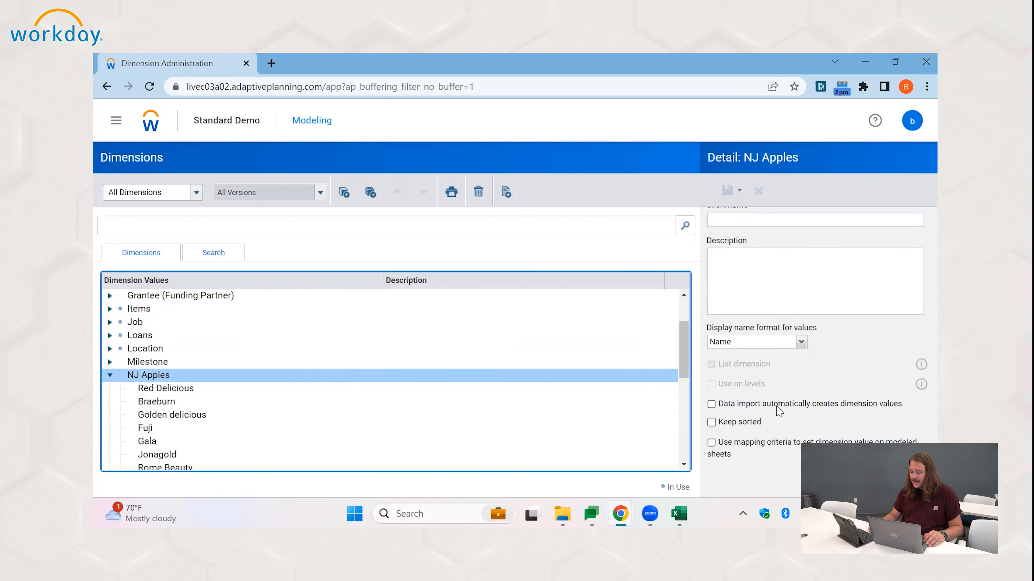
pyautogui.click(711, 404)
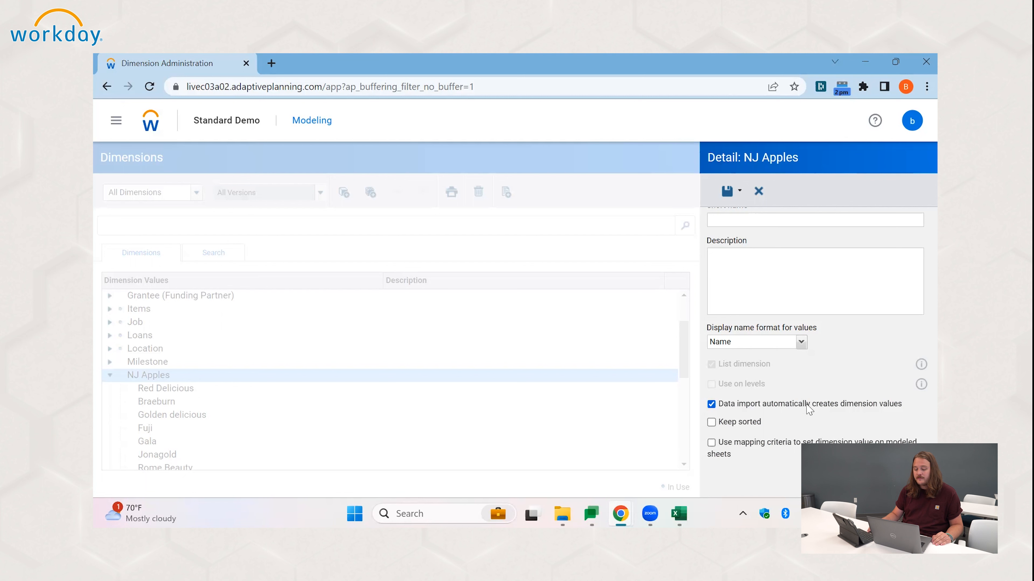
pyautogui.moveTo(823, 411)
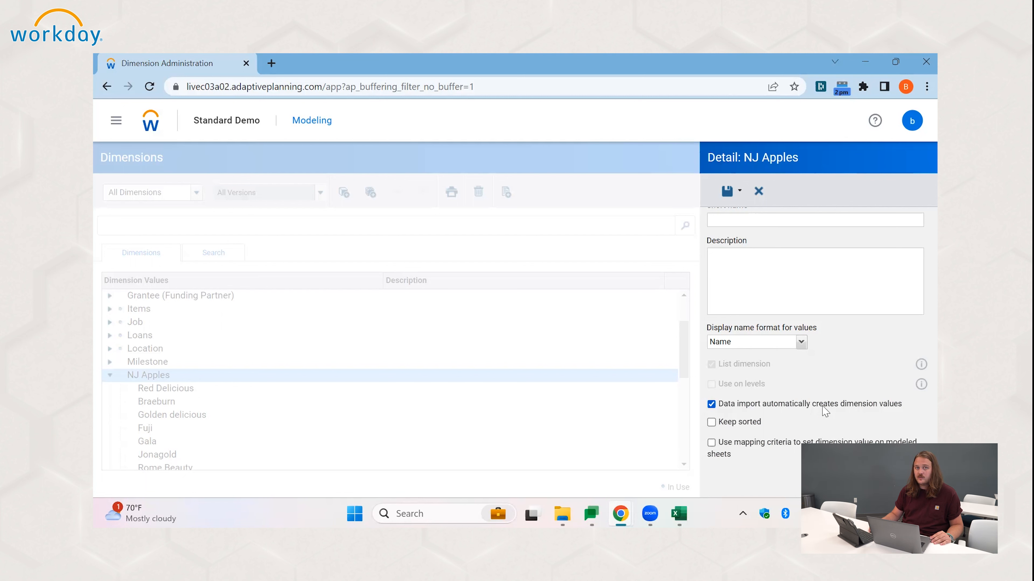
pyautogui.moveTo(836, 385)
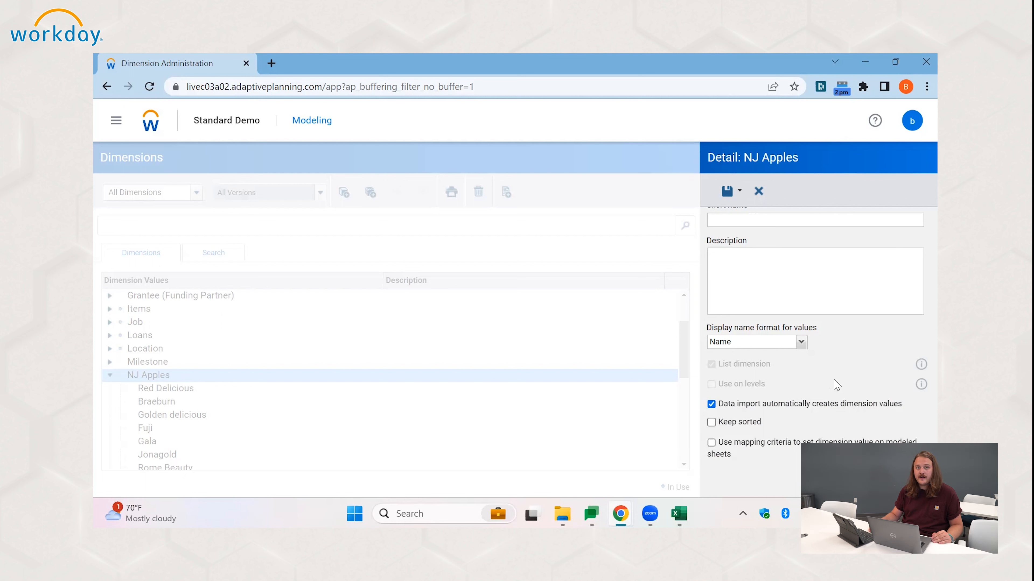
pyautogui.click(711, 404)
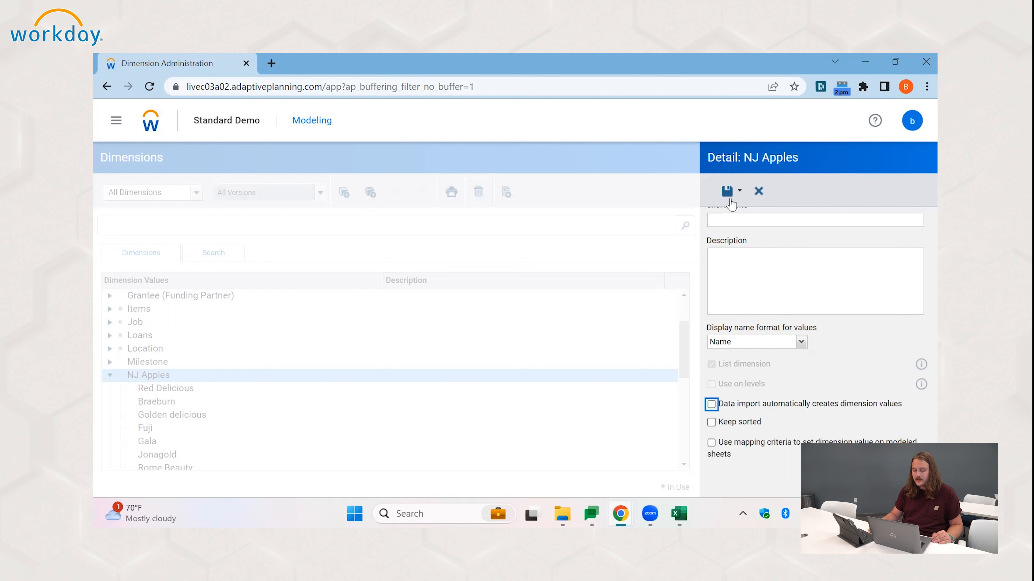
pyautogui.click(727, 190)
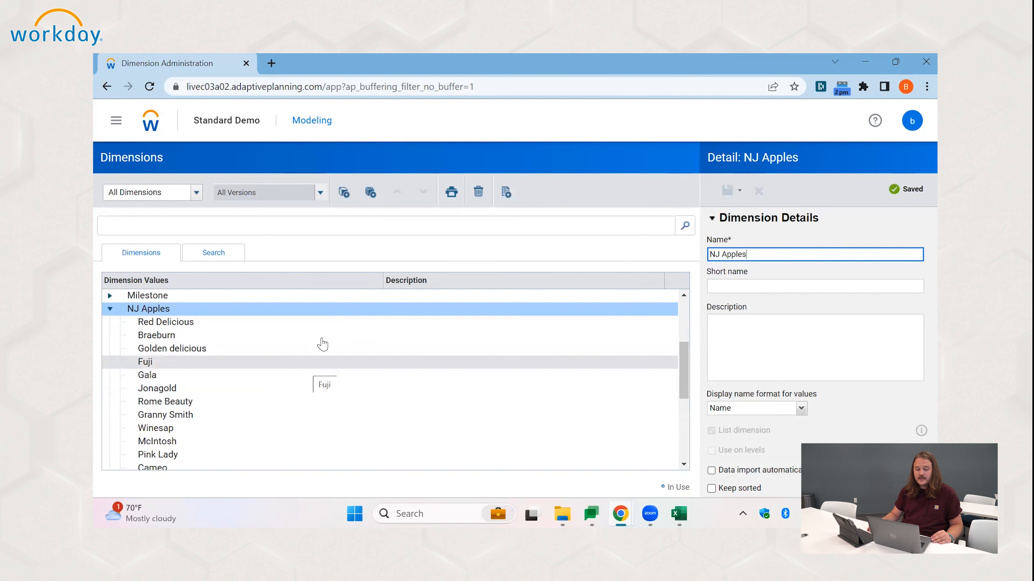
pyautogui.moveTo(342, 317)
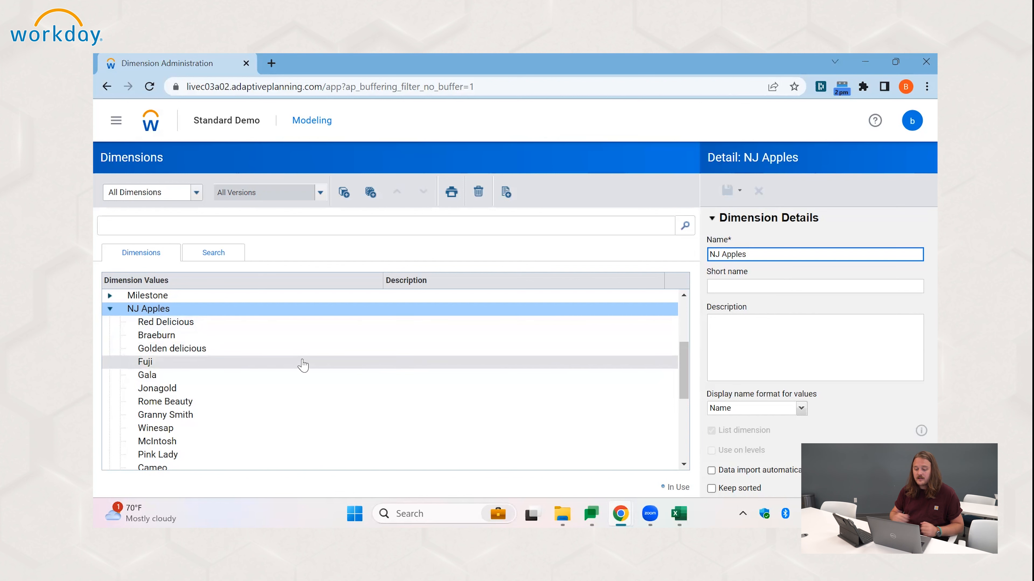
pyautogui.moveTo(303, 364)
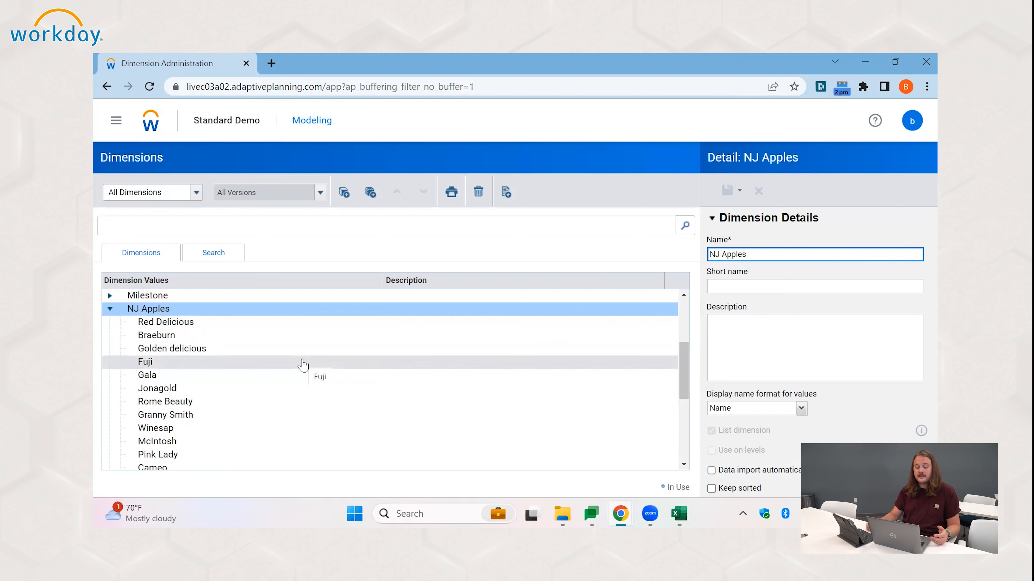
pyautogui.moveTo(384, 327)
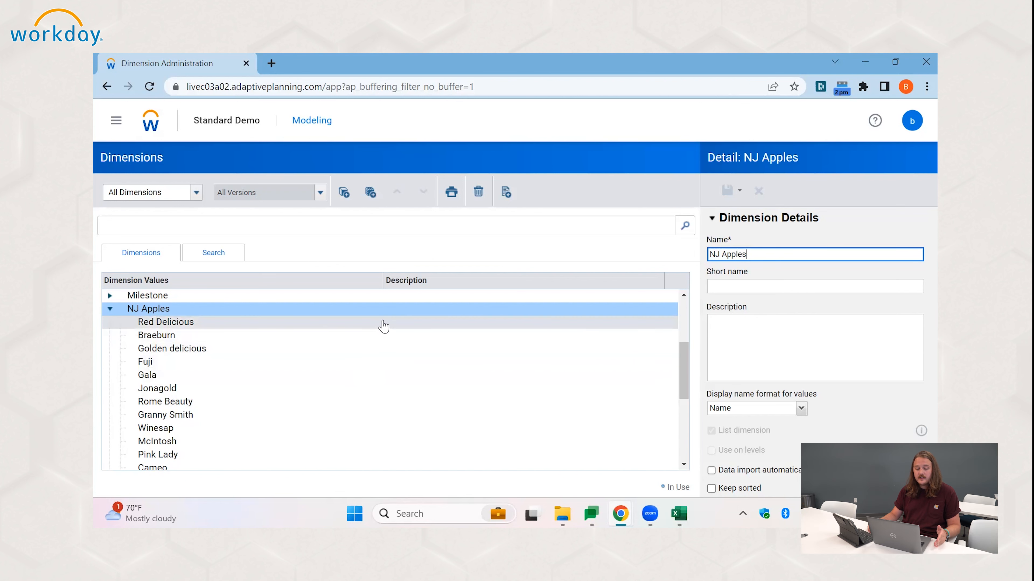
pyautogui.moveTo(405, 319)
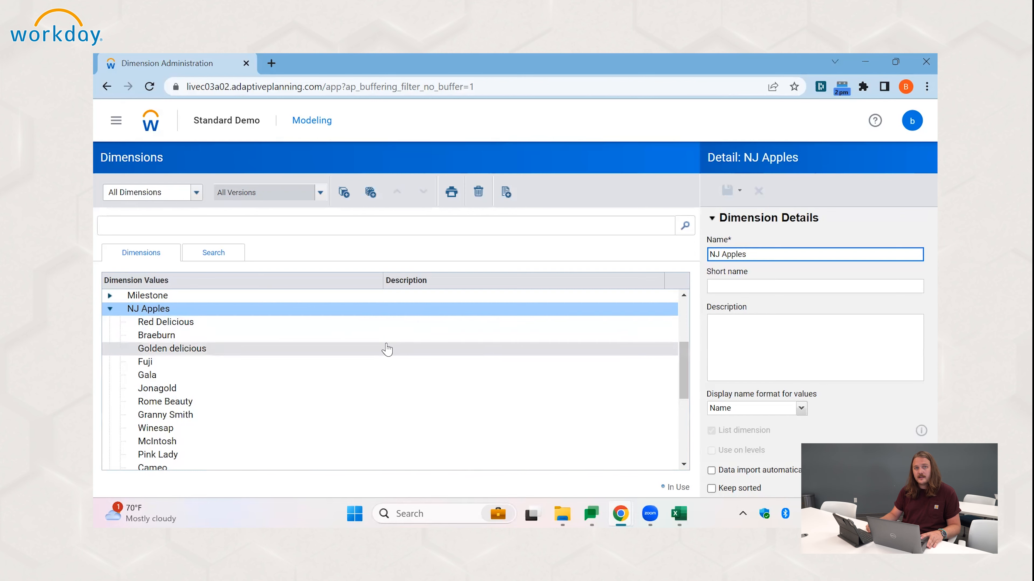
pyautogui.moveTo(620, 293)
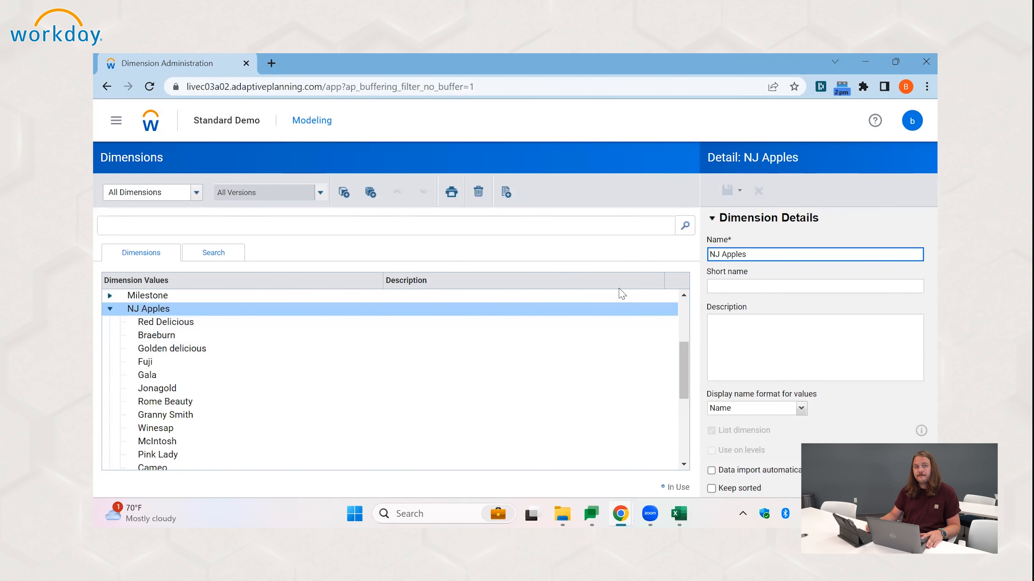